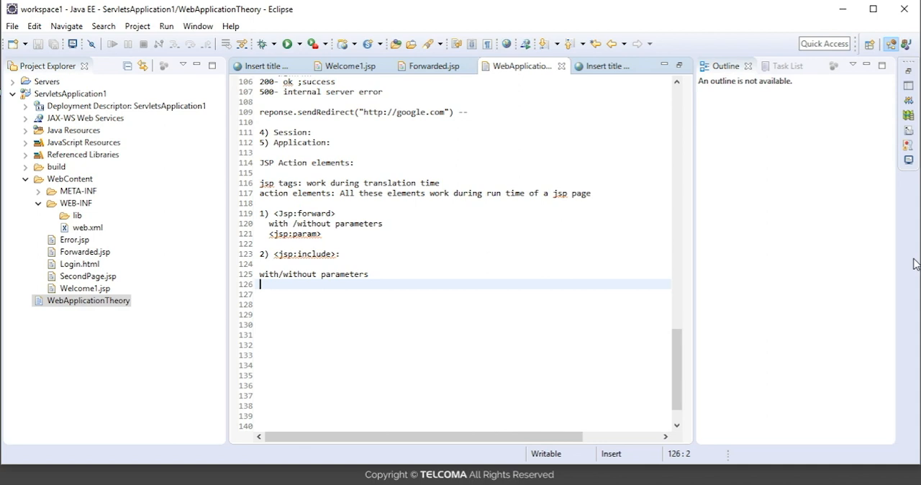
# Comment out the jsp:forward block in Welcome1.jsp.
pyautogui.click(428, 65)
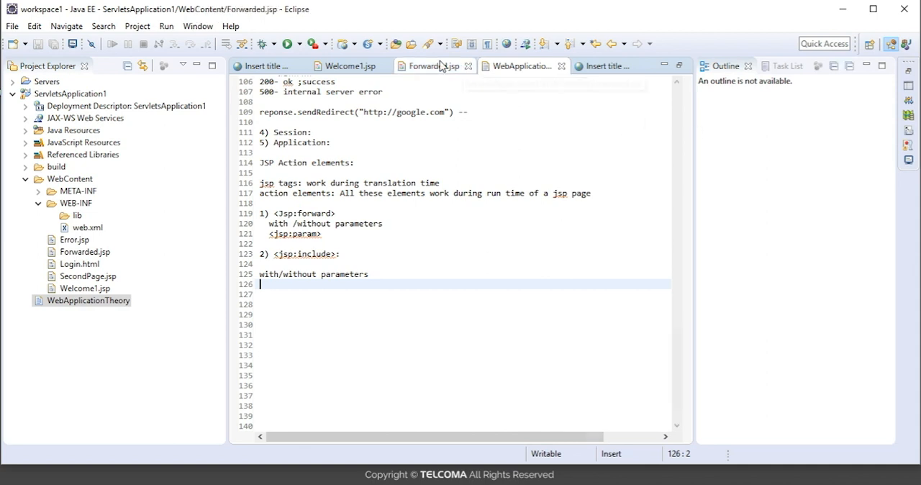
pyautogui.click(350, 66)
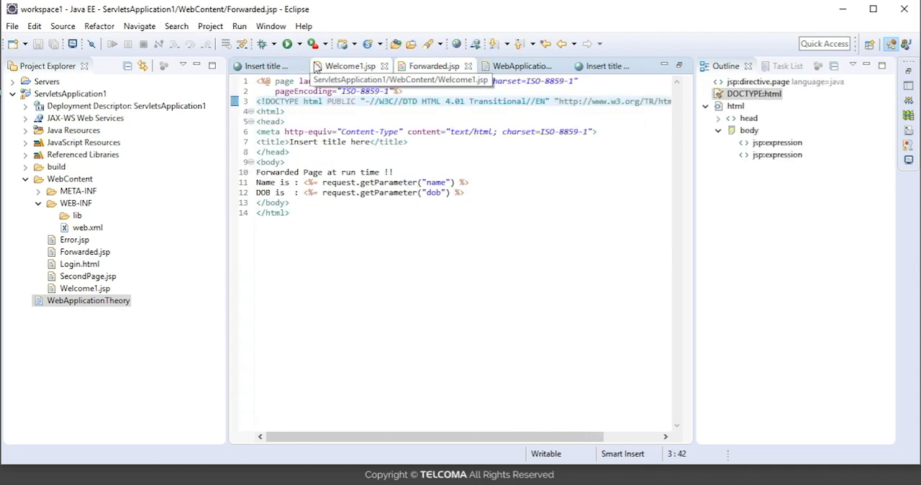
pyautogui.click(350, 65)
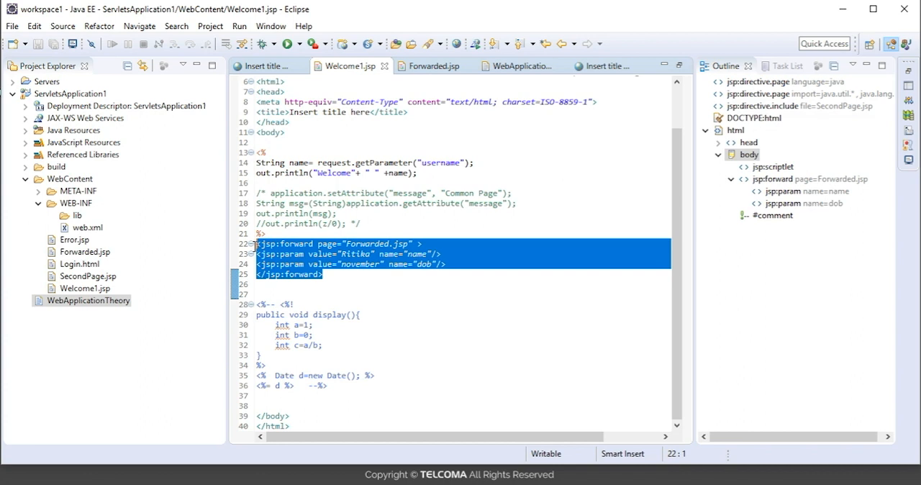
pyautogui.press('ctrl+shift+c')
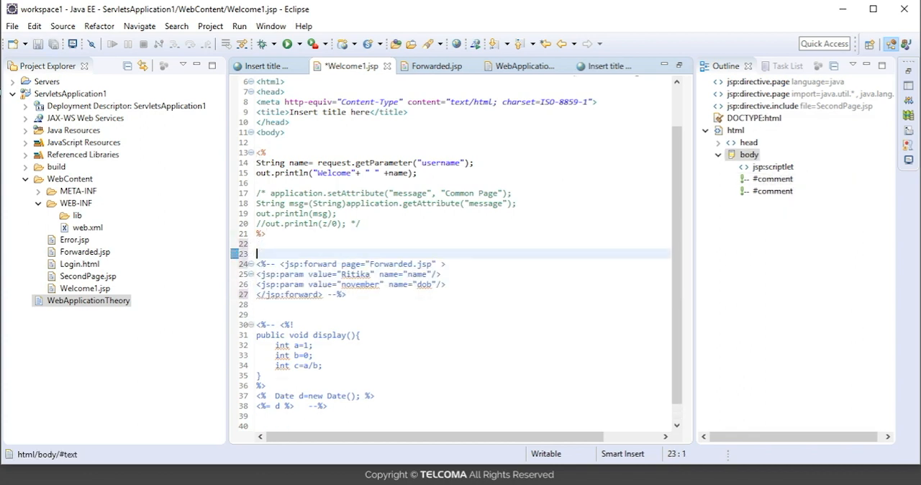
# Insert <jsp:include page="Forwarded.jsp"></jsp:include> in place of the forward block.
pyautogui.write('<jsp')
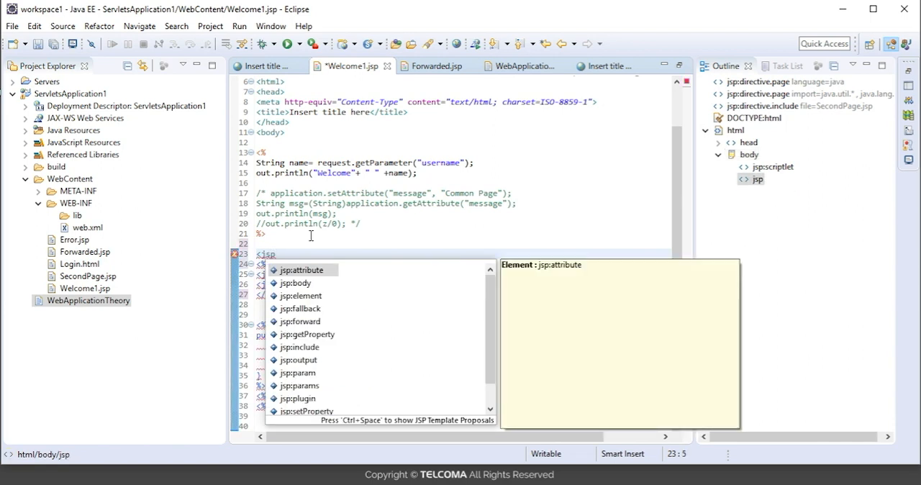
pyautogui.write('.')
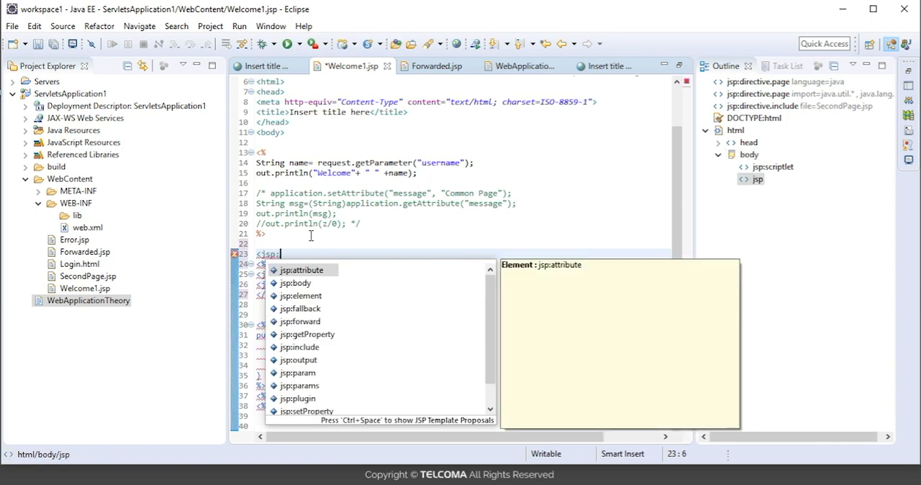
pyautogui.click(300, 346)
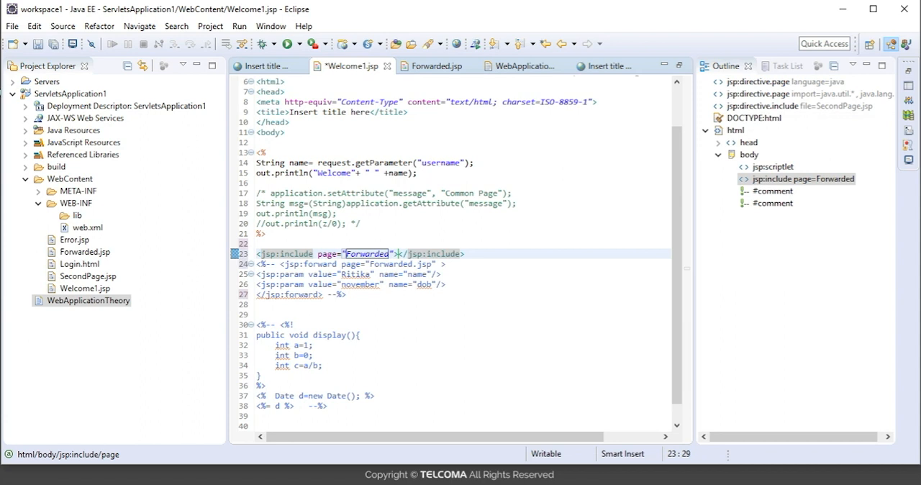
pyautogui.write('.jsp')
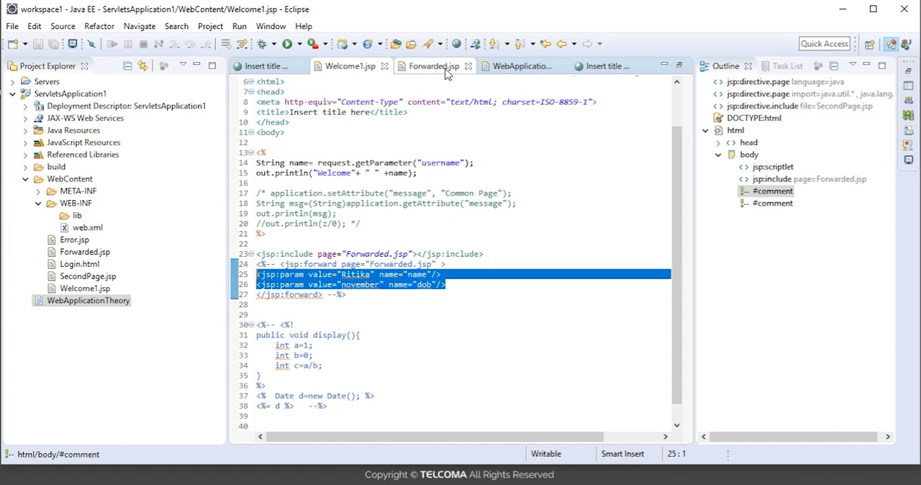
# Comment out Forwarded.jsp's Name and DOB lines and run ServletsApplication1 on the server.
pyautogui.click(431, 65)
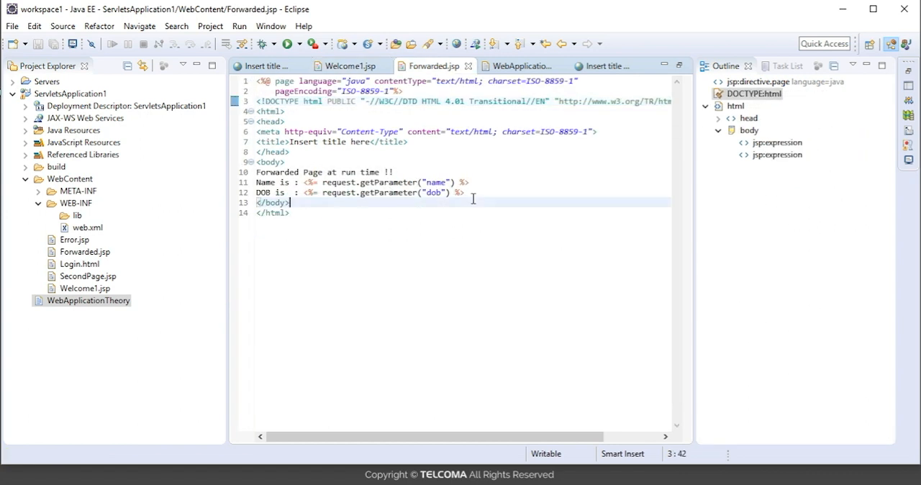
pyautogui.moveTo(353, 192); pyautogui.dragTo(465, 192)
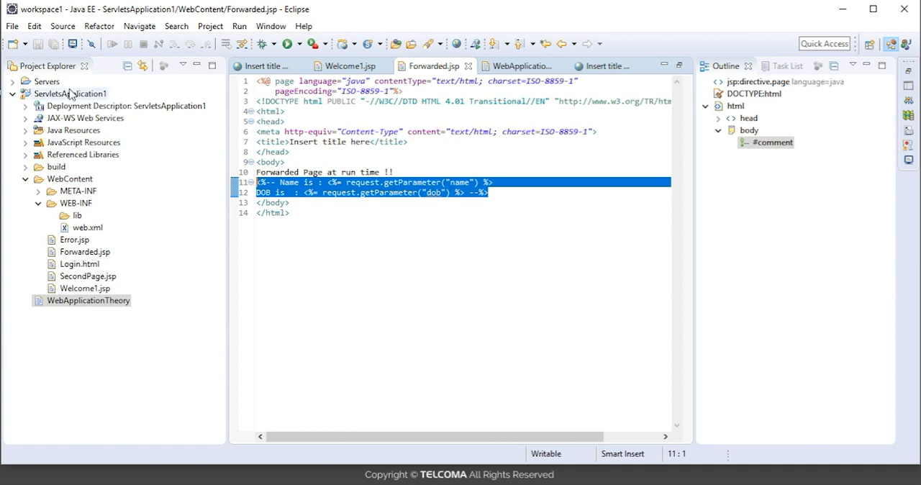
pyautogui.rightClick(70, 94)
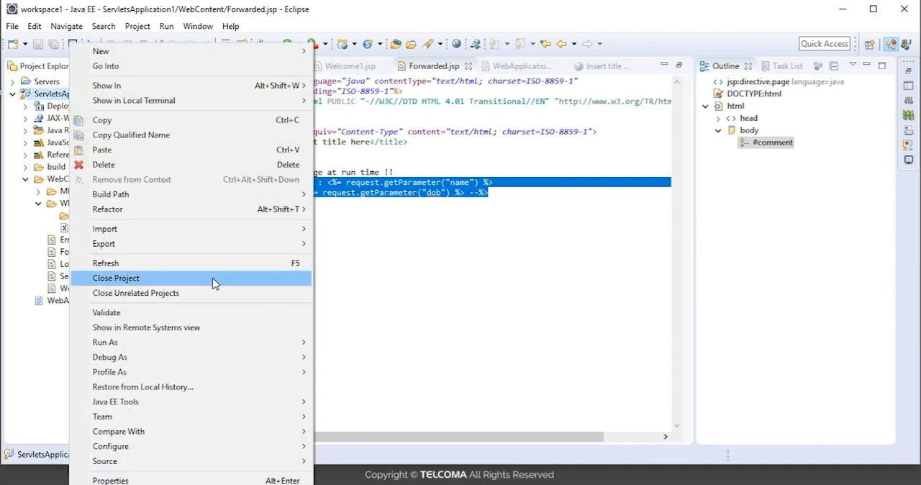
pyautogui.moveTo(104, 342)
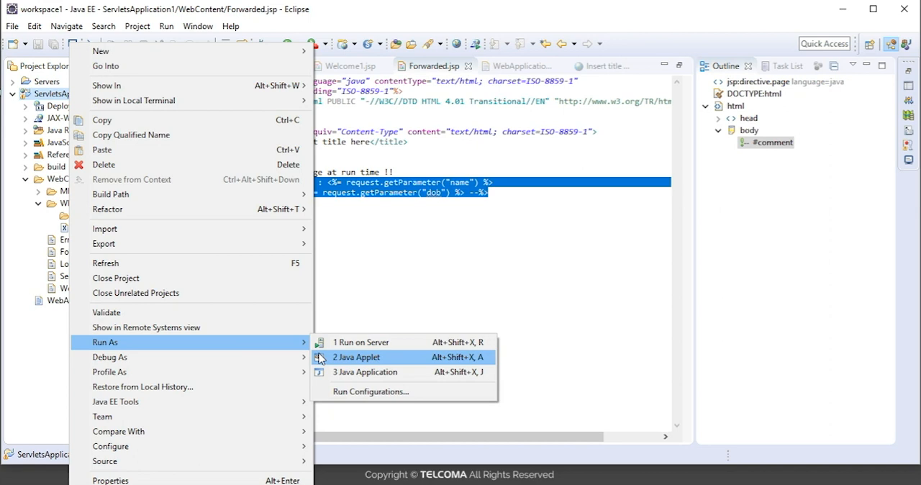
pyautogui.click(361, 341)
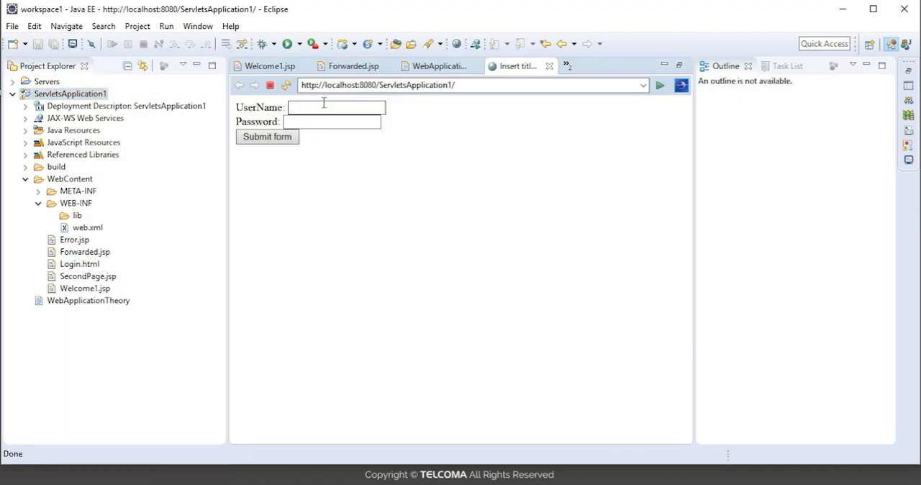
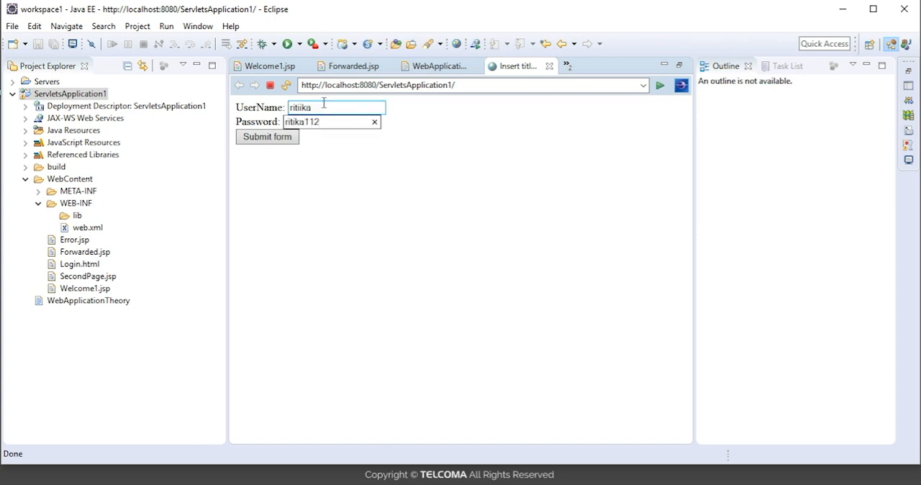
pyautogui.moveTo(267, 137)
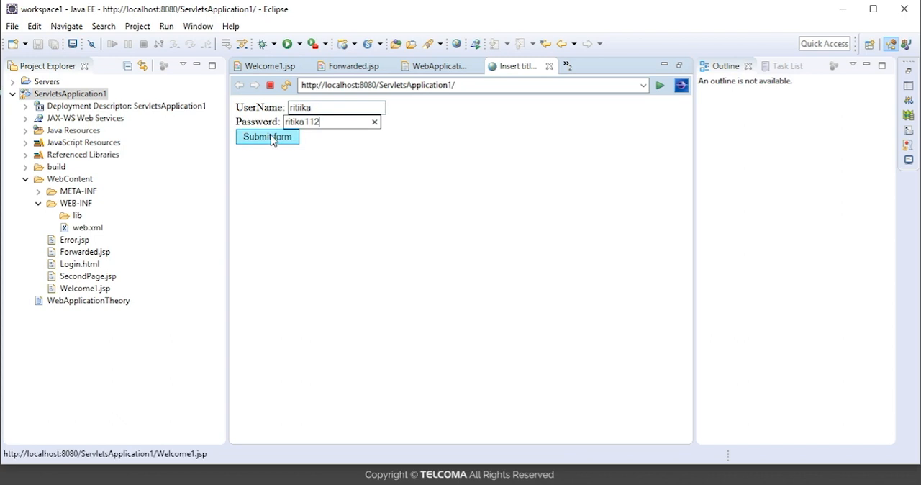
pyautogui.click(267, 136)
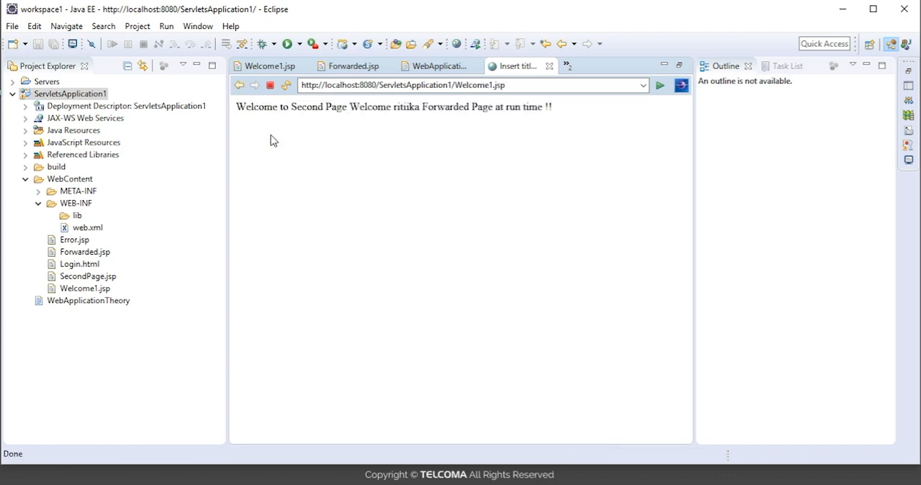
pyautogui.moveTo(316, 126)
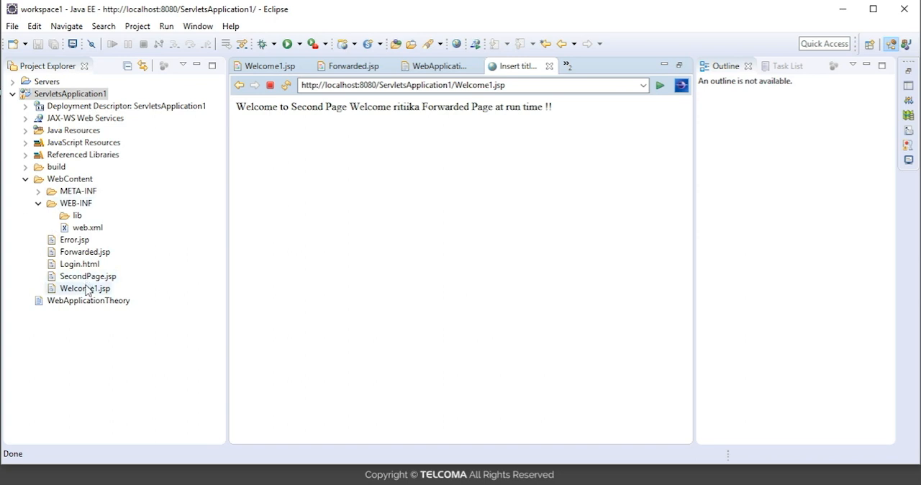
pyautogui.doubleClick(85, 287)
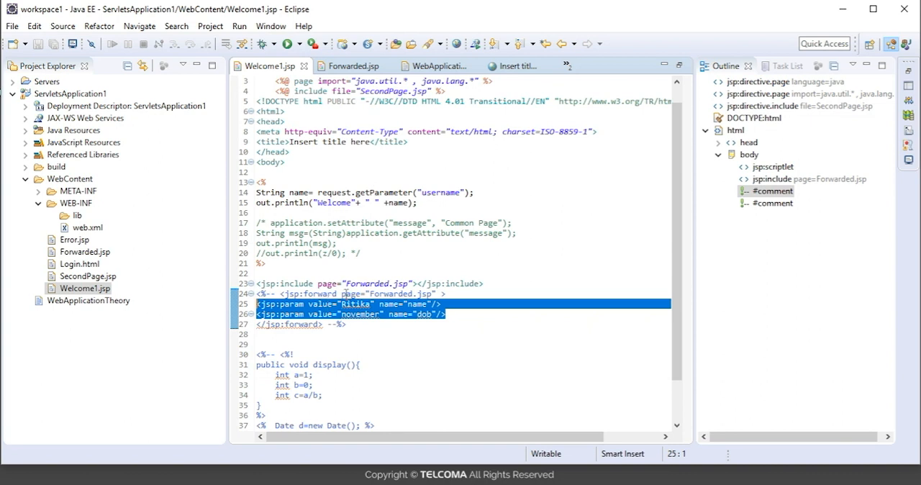
pyautogui.moveTo(396, 175)
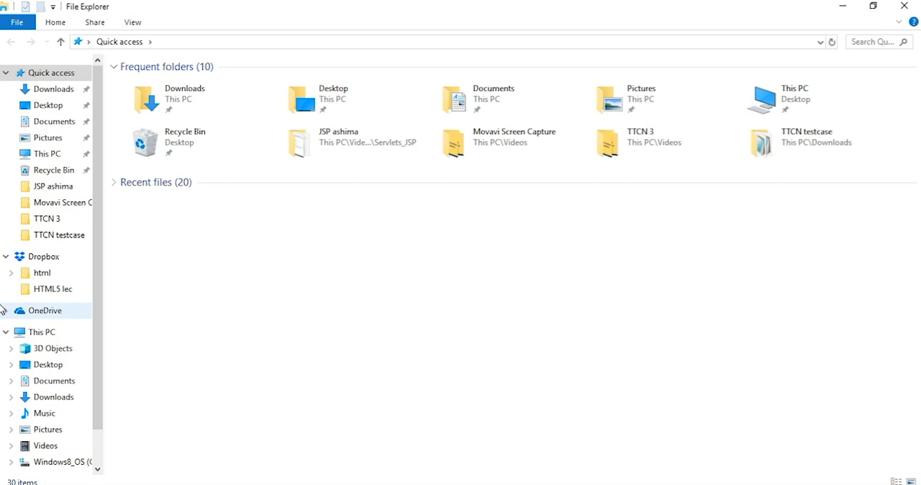
# Browse from C:\Users through workspace1 into the org.eclipse.wst.server.core plugin folder.
pyautogui.click(41, 331)
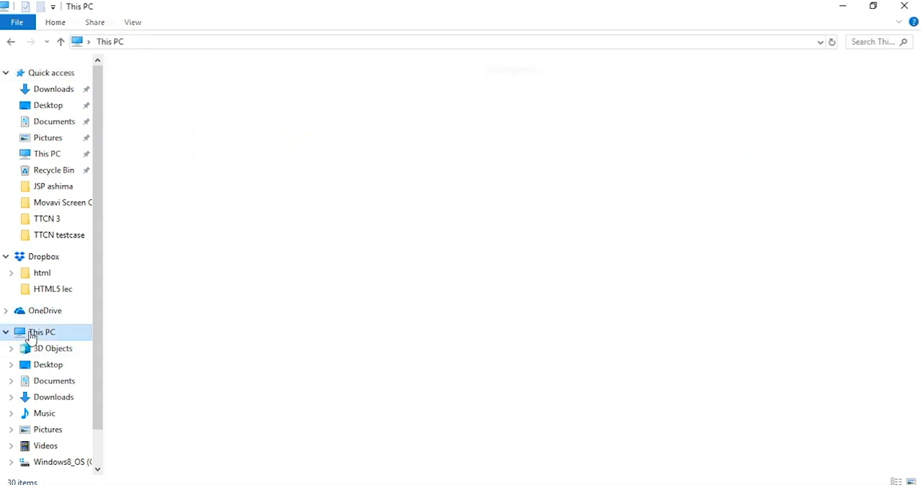
pyautogui.click(41, 331)
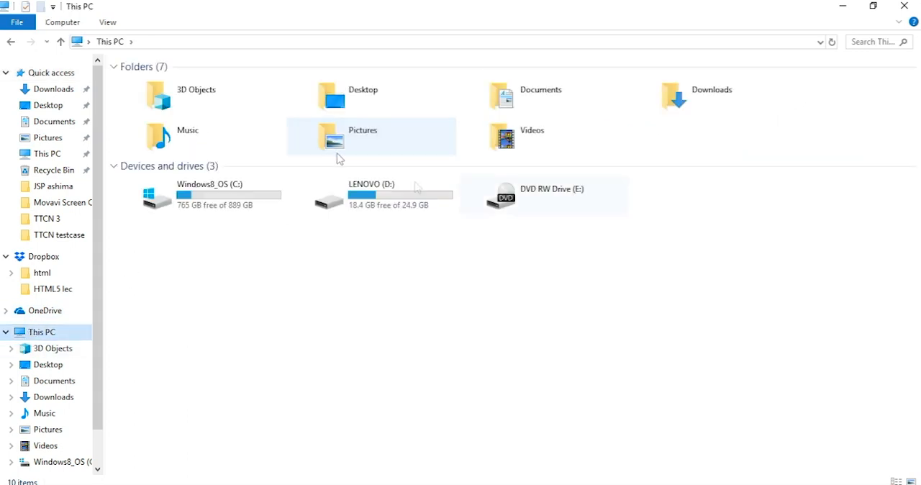
pyautogui.doubleClick(208, 194)
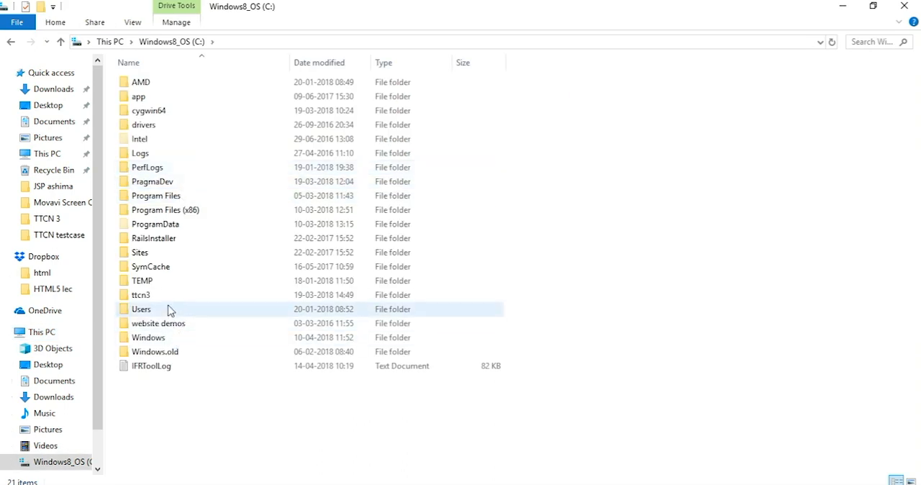
pyautogui.doubleClick(141, 309)
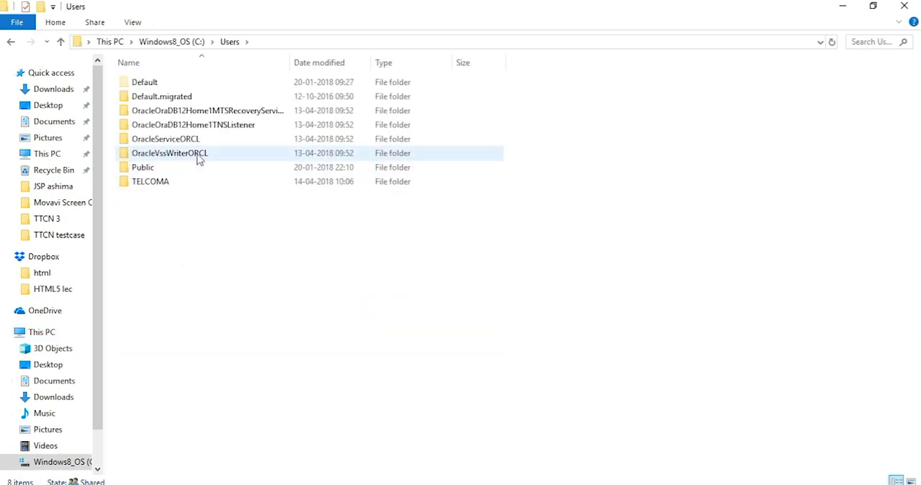
pyautogui.doubleClick(150, 182)
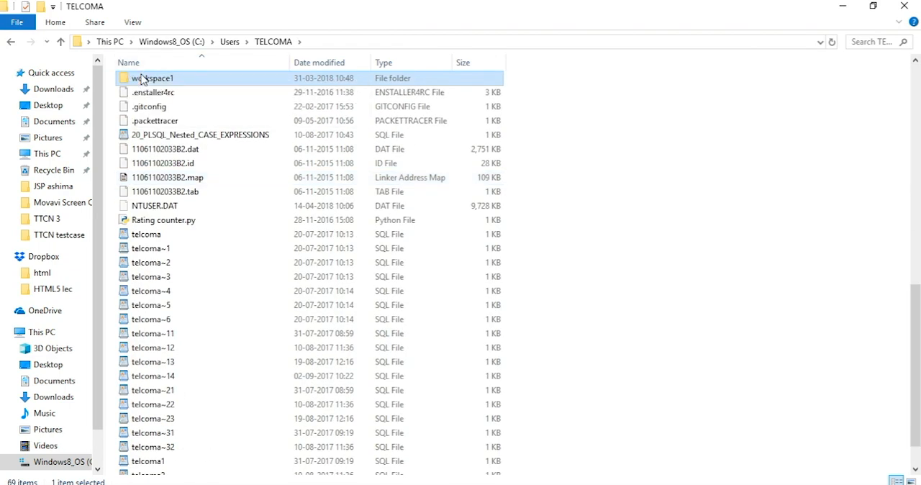
pyautogui.doubleClick(151, 77)
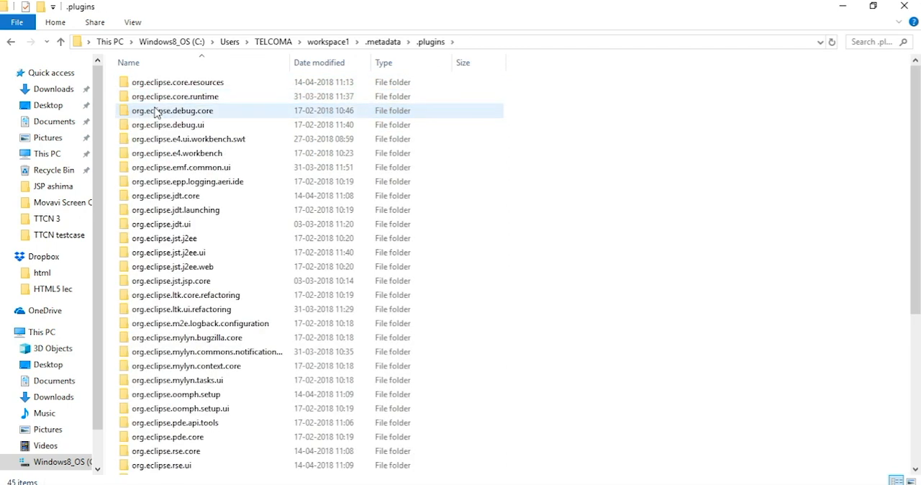
pyautogui.click(181, 408)
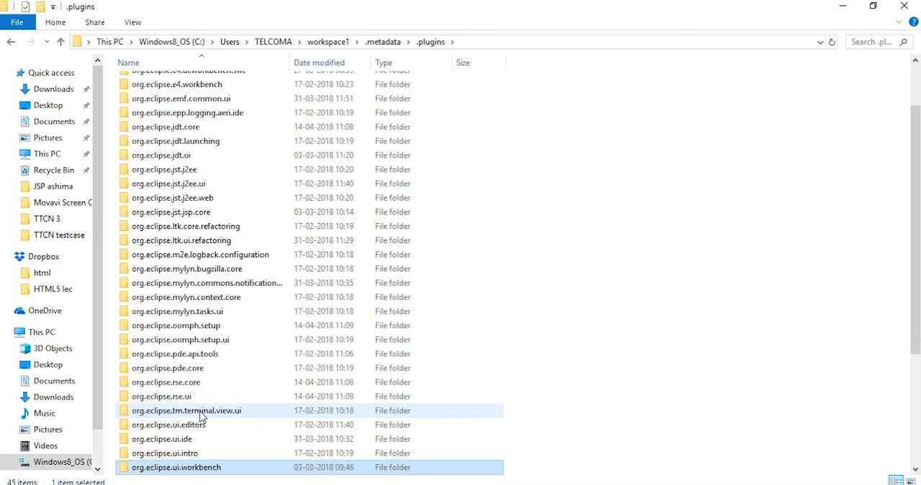
pyautogui.scroll(-3)
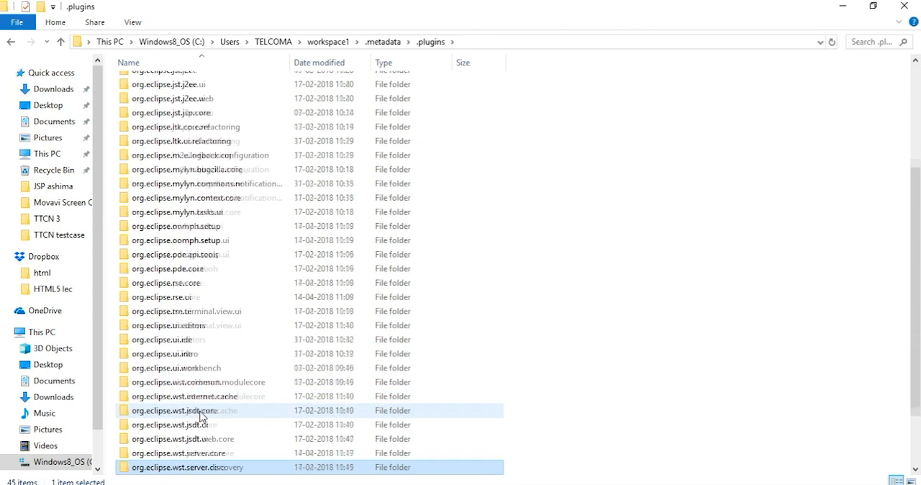
pyautogui.doubleClick(182, 452)
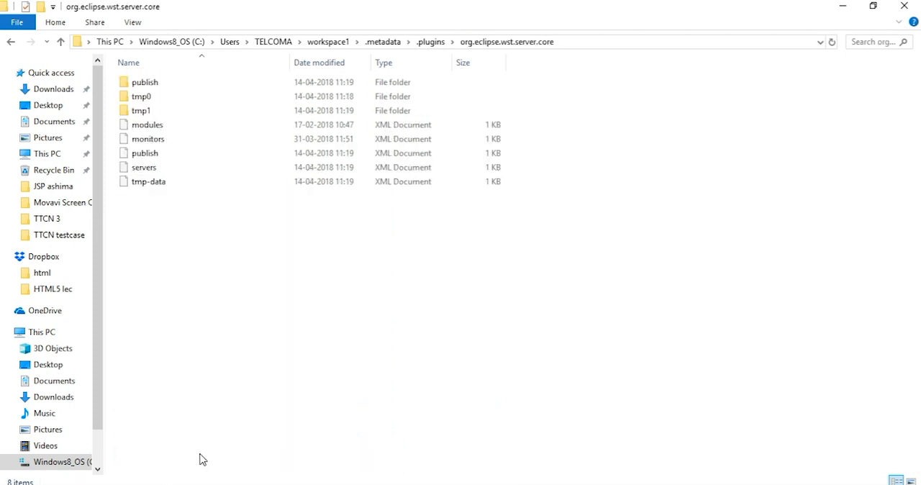
# Go through tmp1, Catalina, localhost, ServletsApplication1 to org/apache/jsp and open Welcome1_jsp.
pyautogui.click(141, 110)
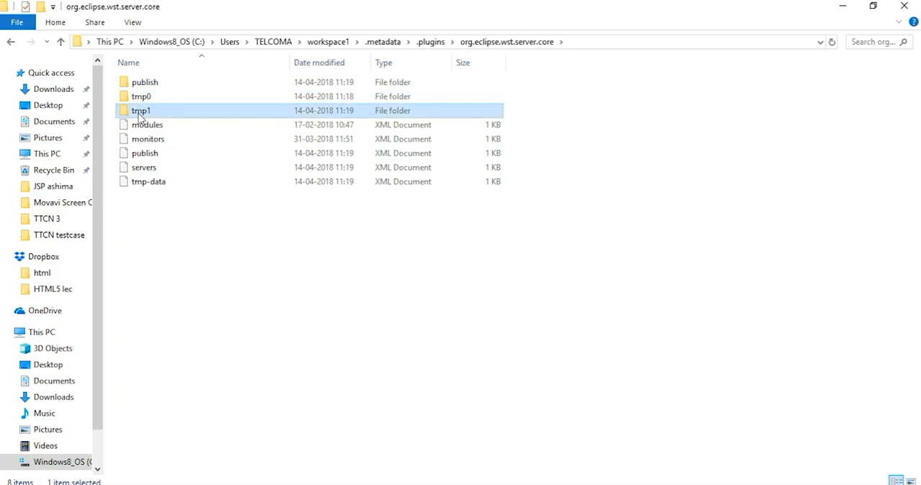
pyautogui.doubleClick(141, 110)
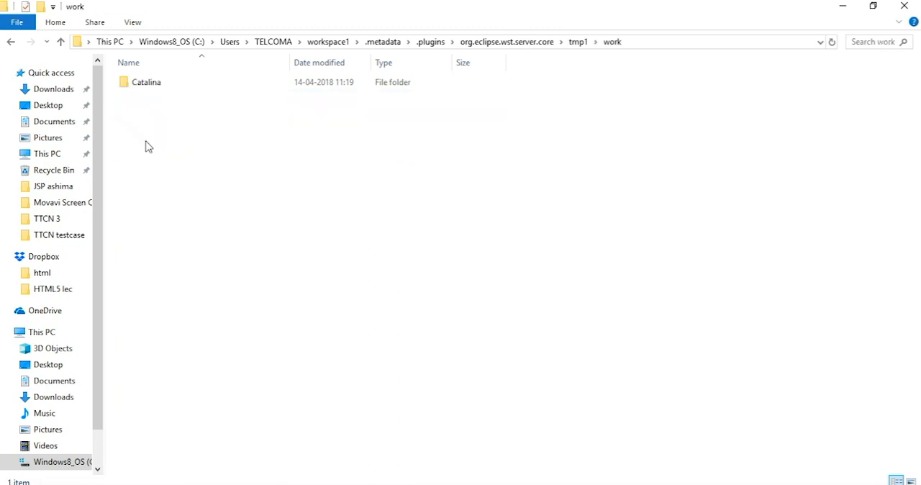
pyautogui.doubleClick(146, 82)
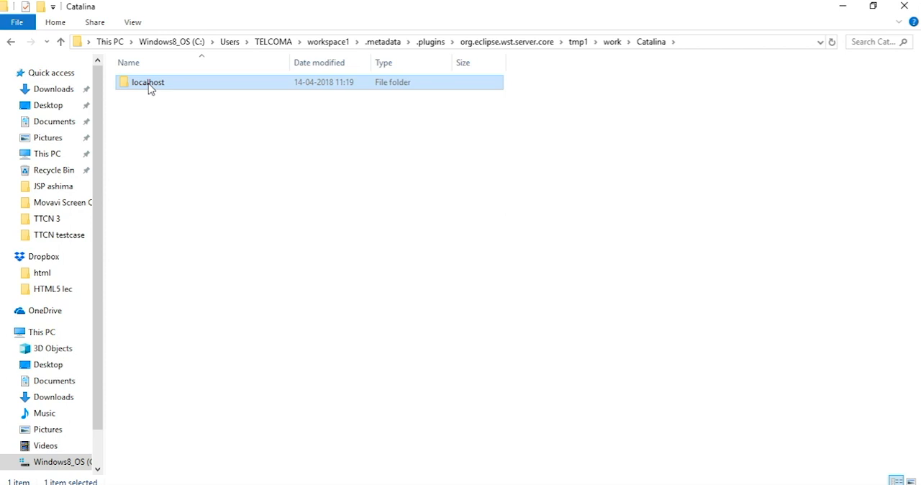
pyautogui.doubleClick(148, 81)
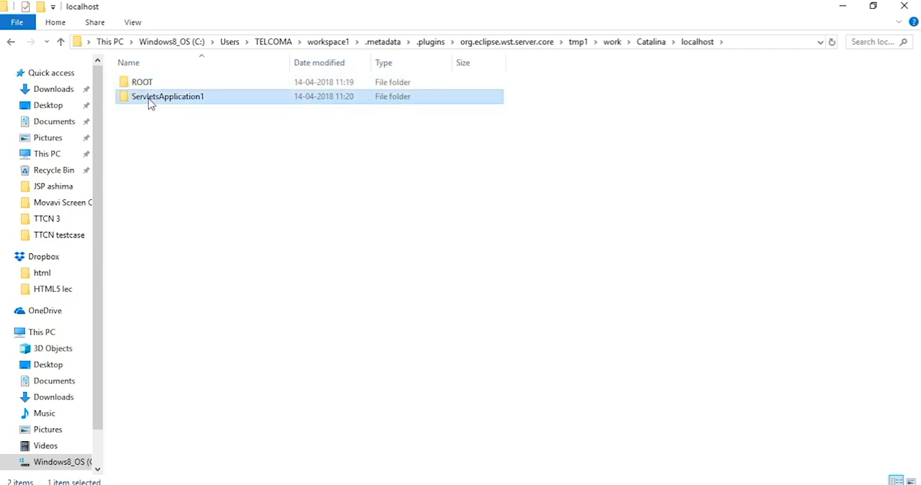
pyautogui.doubleClick(168, 96)
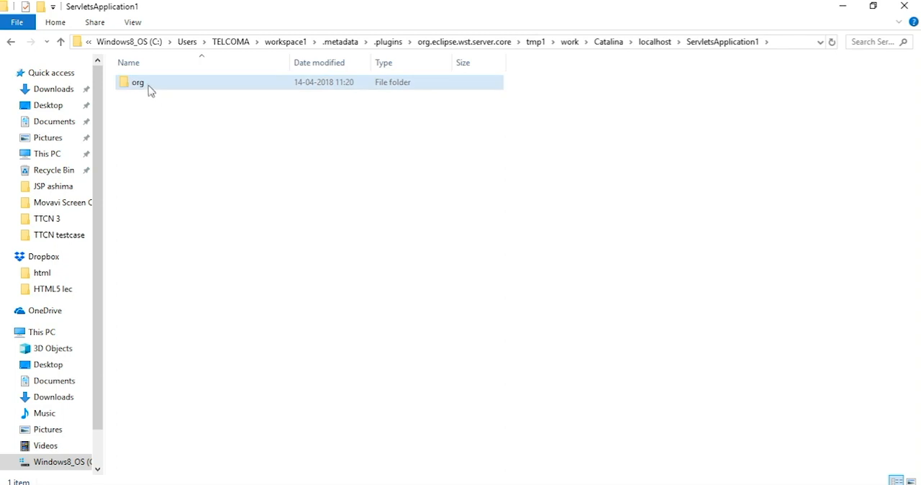
pyautogui.doubleClick(137, 82)
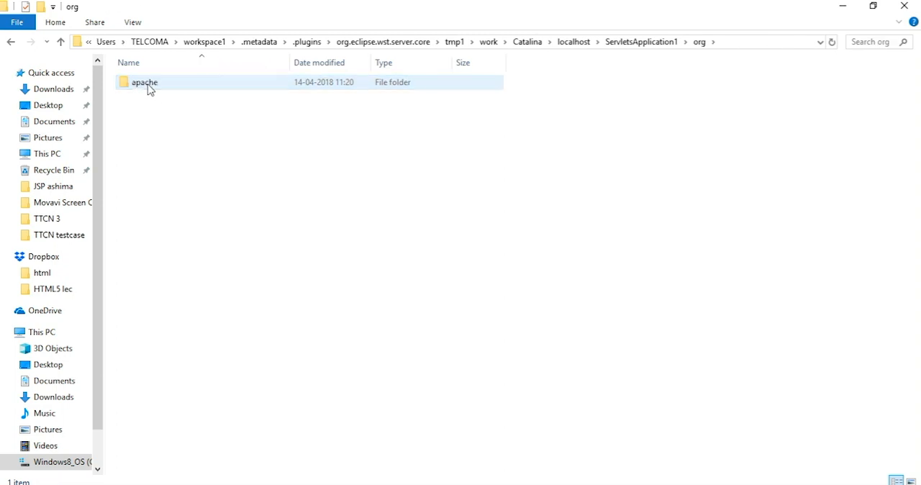
pyautogui.doubleClick(145, 82)
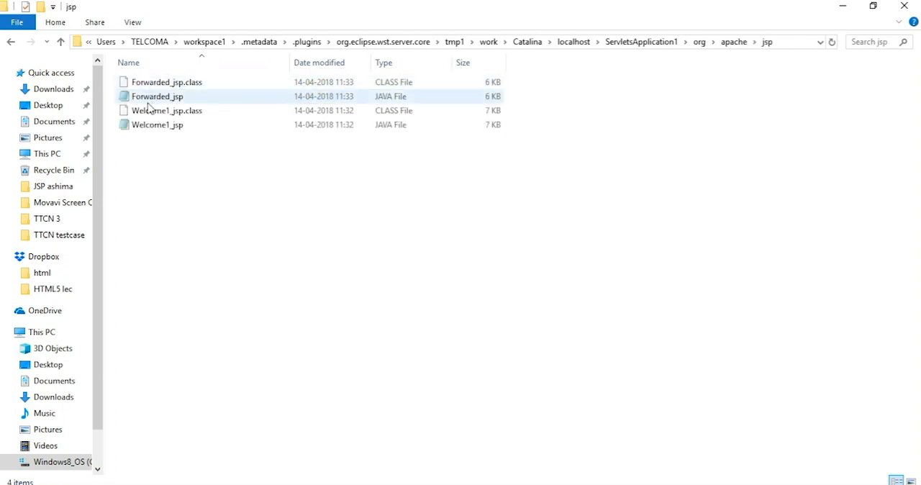
pyautogui.doubleClick(157, 124)
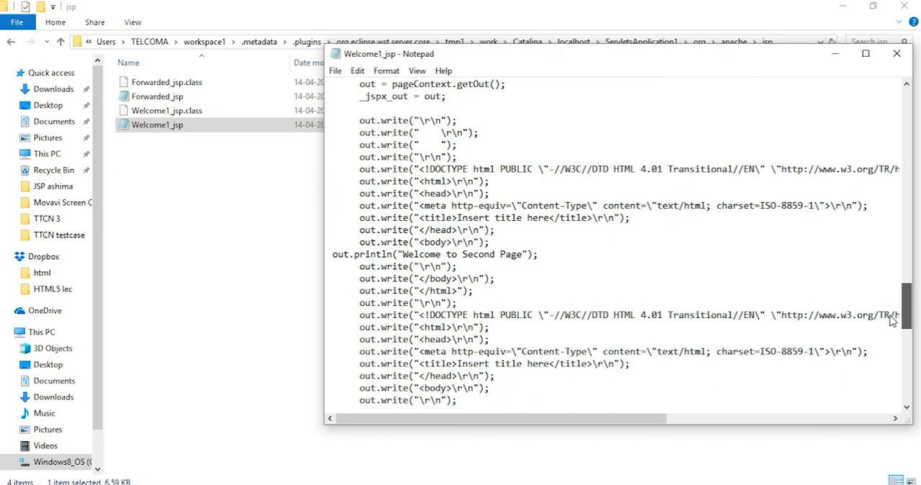
pyautogui.scroll(-3)
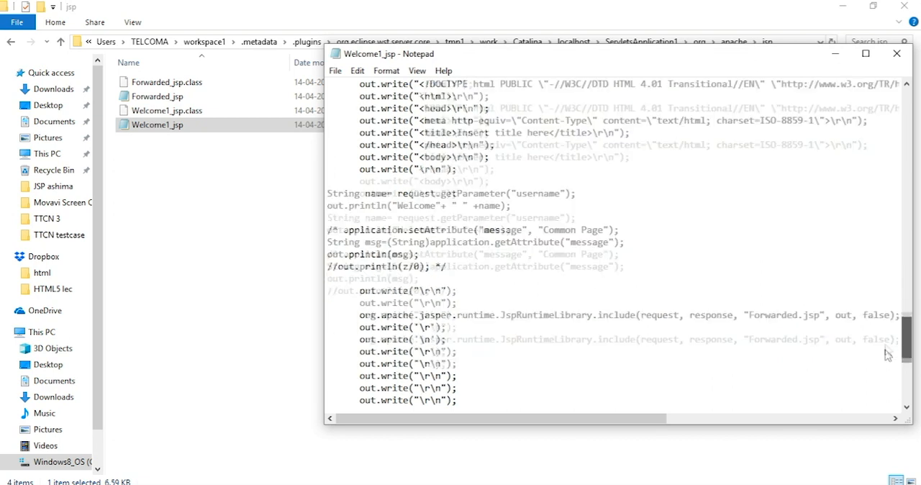
pyautogui.scroll(-3)
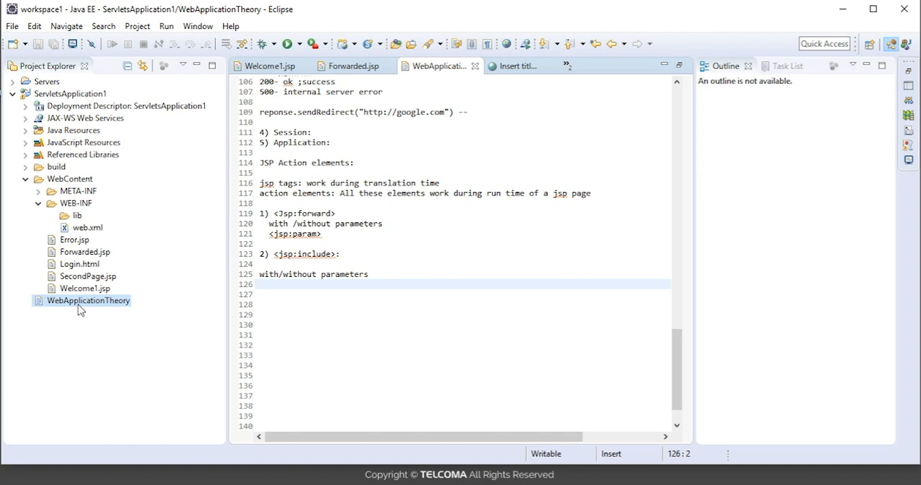
pyautogui.click(262, 283)
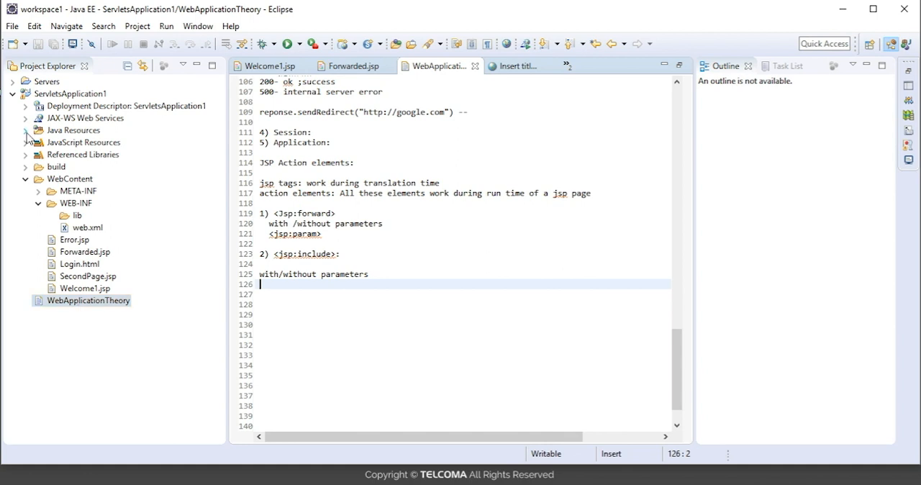
# Create a new Student class in the project's src folder.
pyautogui.click(25, 130)
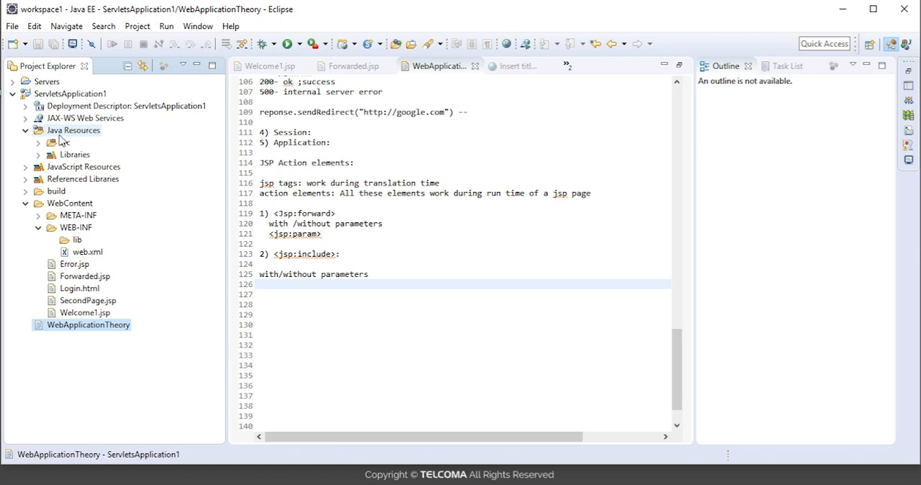
pyautogui.rightClick(72, 130)
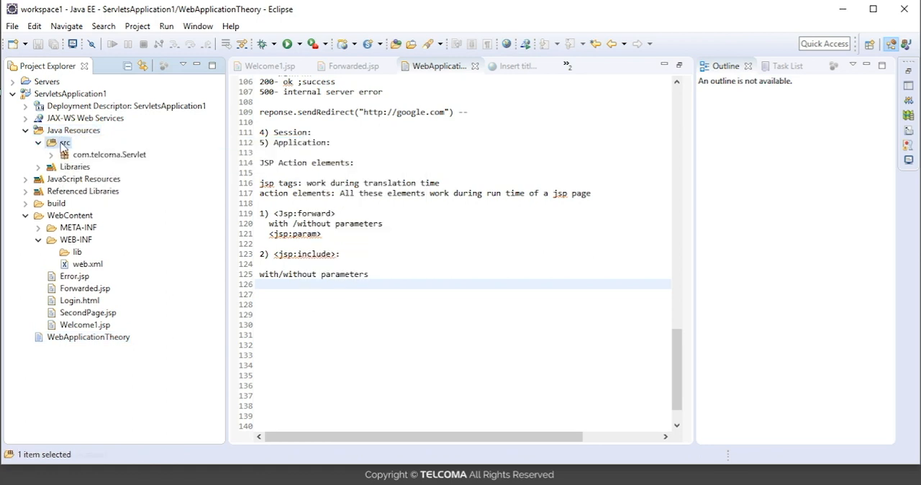
pyautogui.rightClick(65, 142)
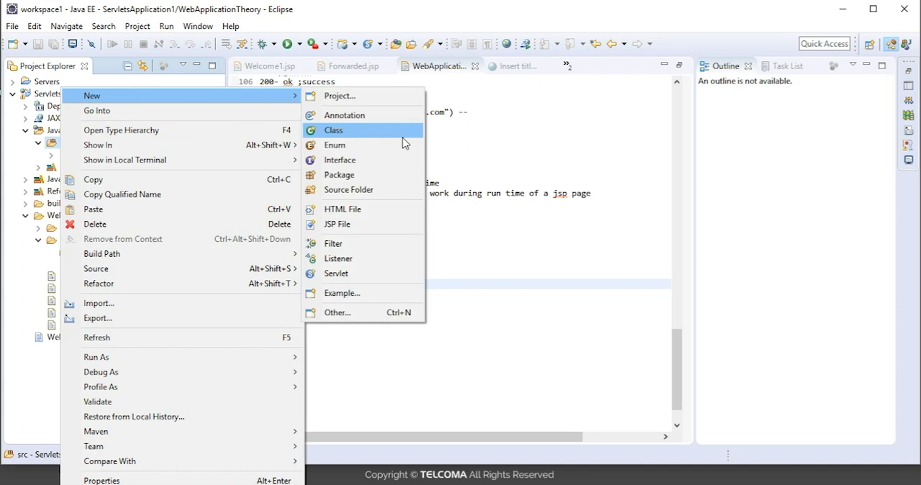
pyautogui.click(333, 130)
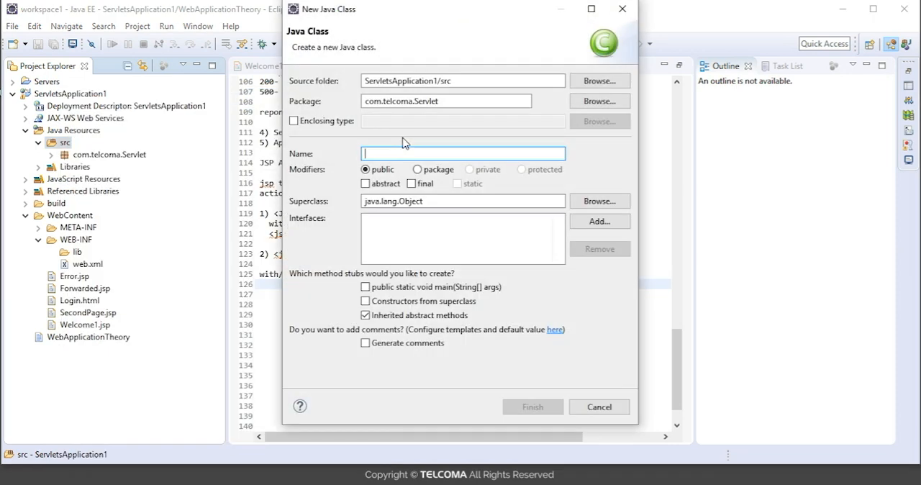
pyautogui.write('Student')
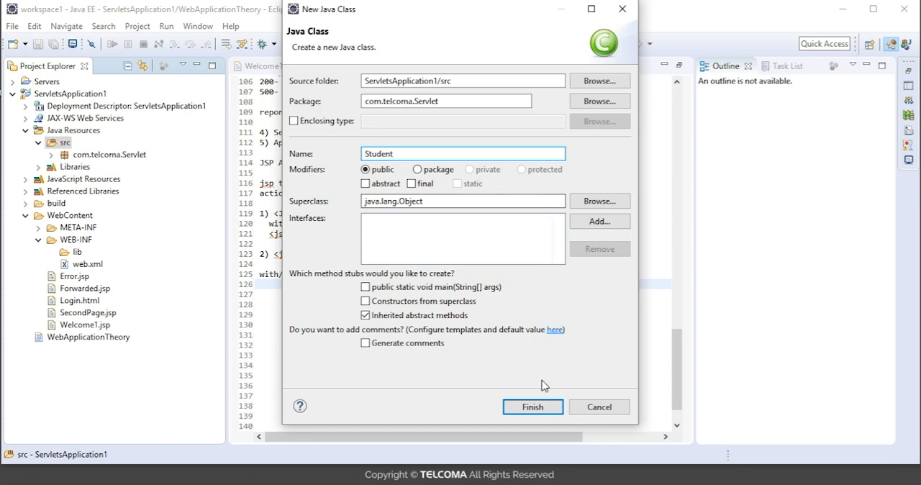
pyautogui.click(532, 406)
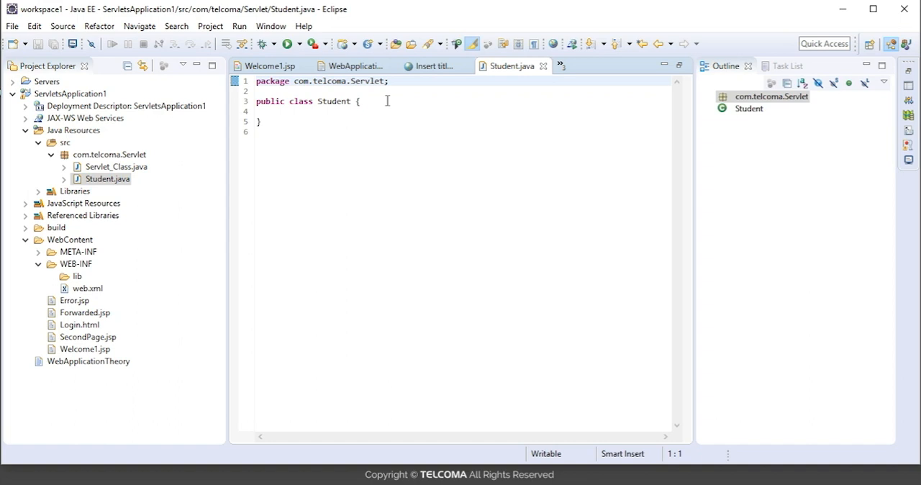
# Declare private String name and private String dob fields and save the class.
pyautogui.write('private Str')
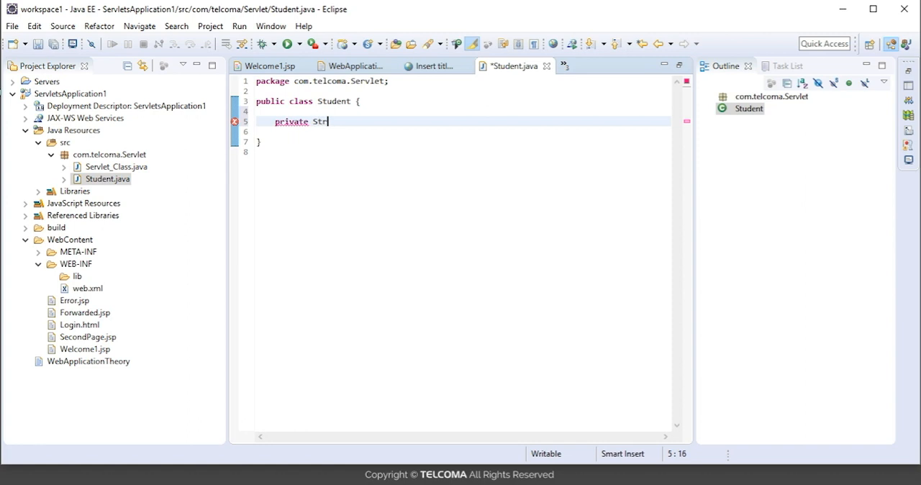
pyautogui.write('ing name;')
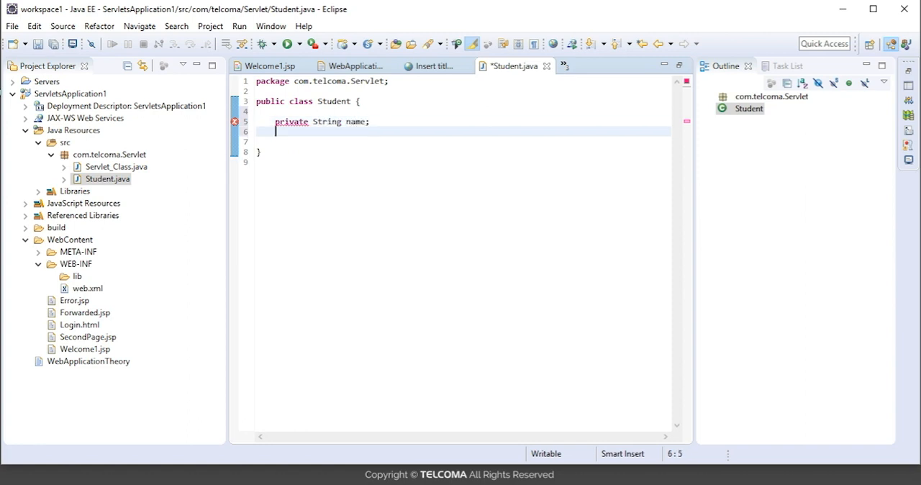
pyautogui.write('private')
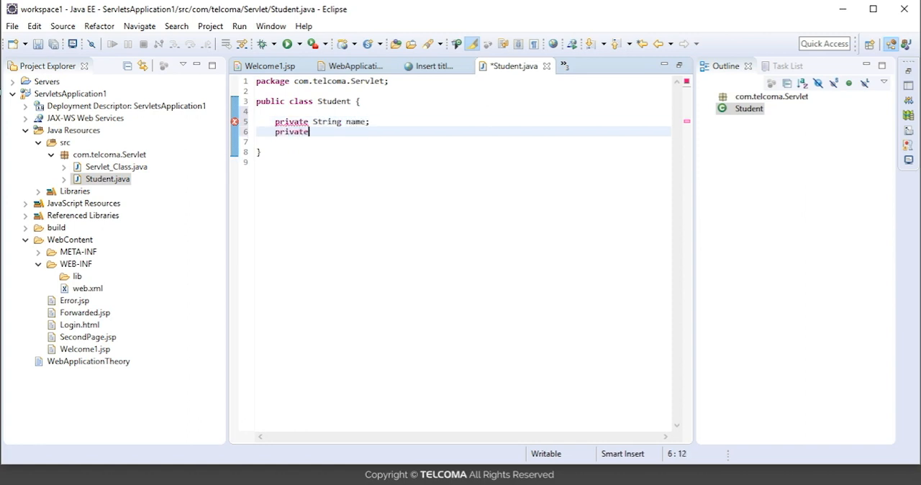
pyautogui.write('String od')
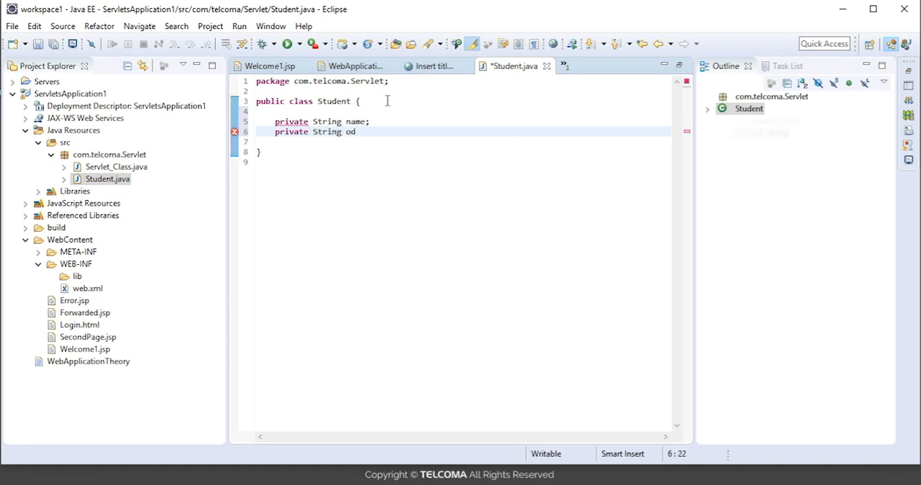
pyautogui.press('BackSpace')
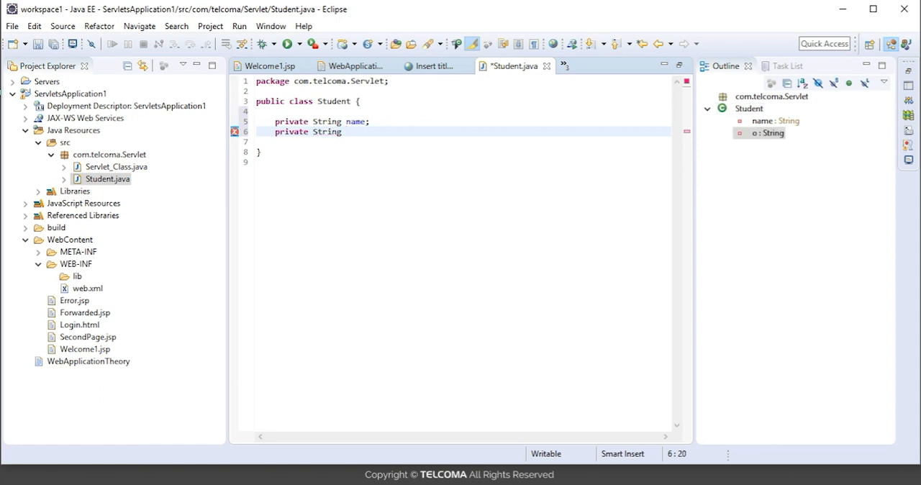
pyautogui.write('dob;')
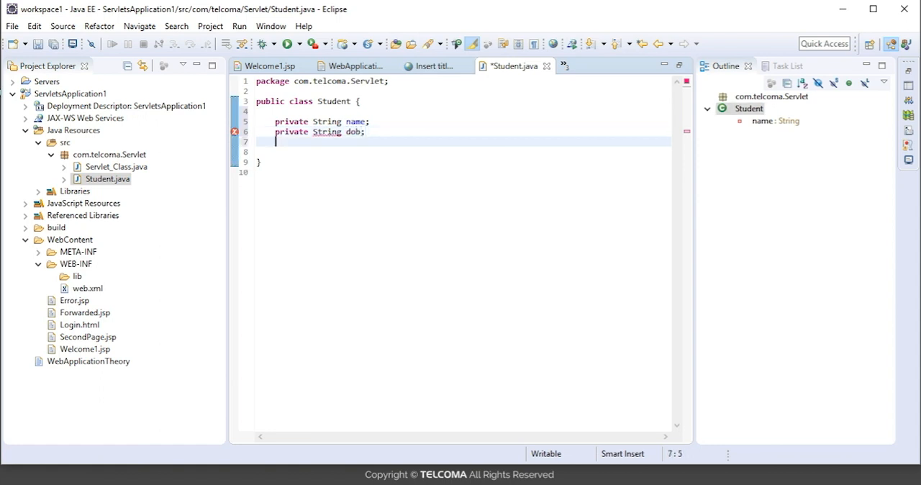
pyautogui.press('ctrl+s')
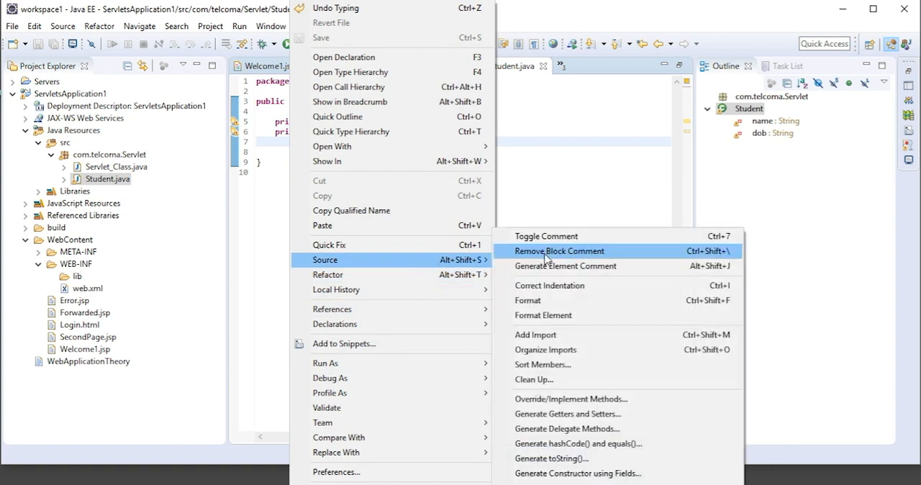
pyautogui.moveTo(566, 414)
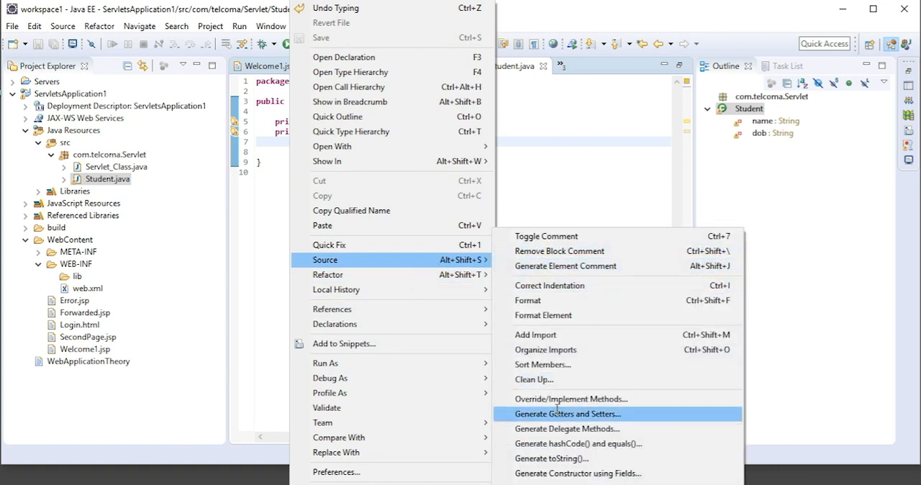
pyautogui.click(567, 413)
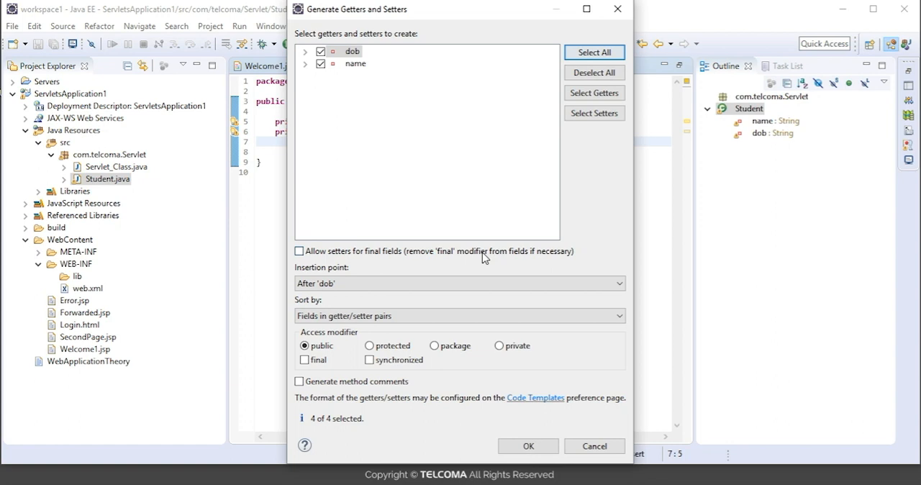
pyautogui.click(528, 446)
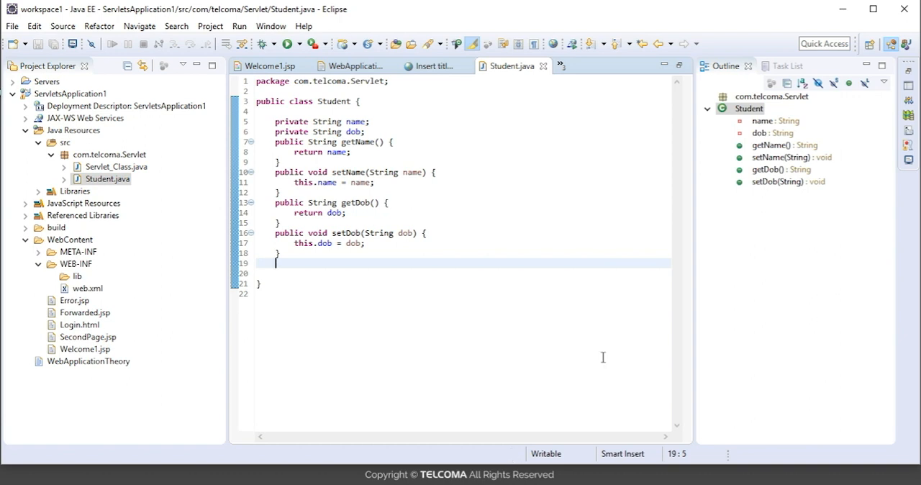
pyautogui.moveTo(179, 268)
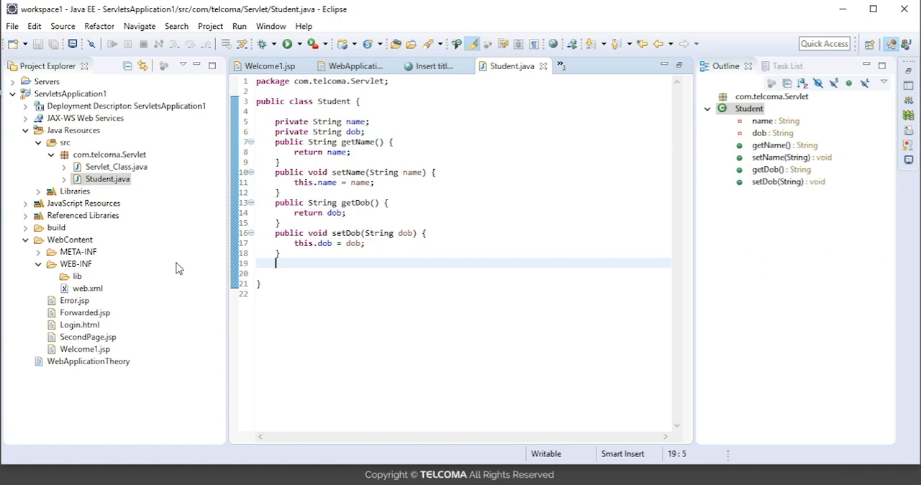
pyautogui.moveTo(111, 331)
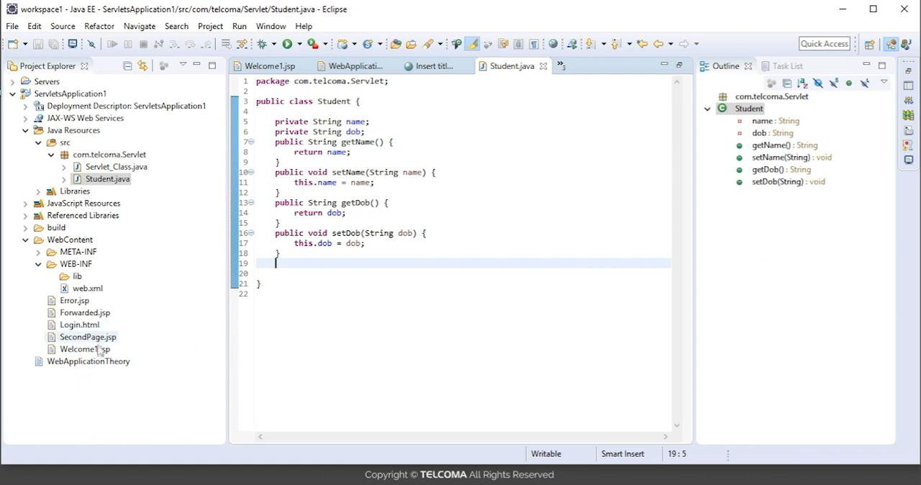
# Replace Welcome1.jsp's out.println welcome line with Student student=new Student();.
pyautogui.click(269, 65)
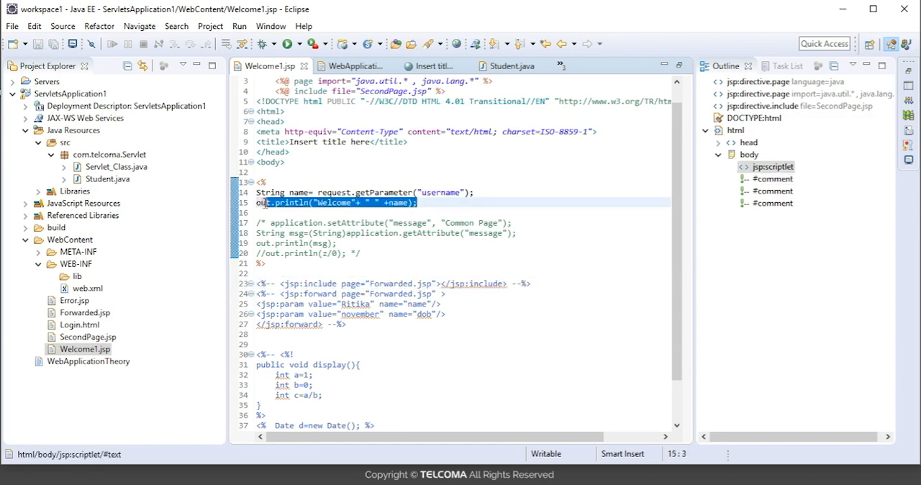
pyautogui.press('Delete')
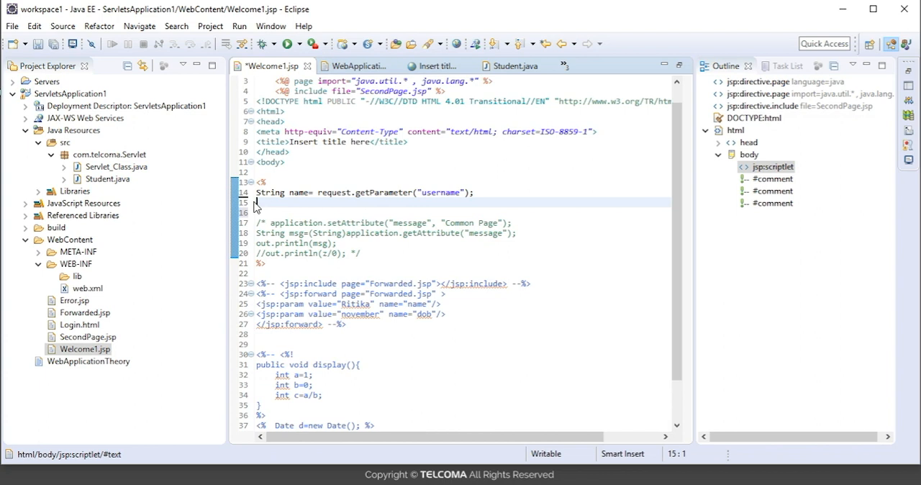
pyautogui.write('Studen')
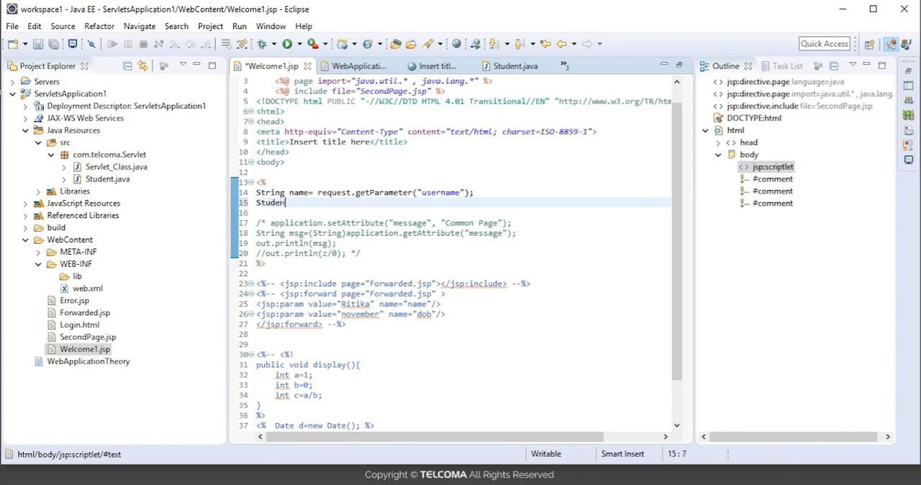
pyautogui.write('stu')
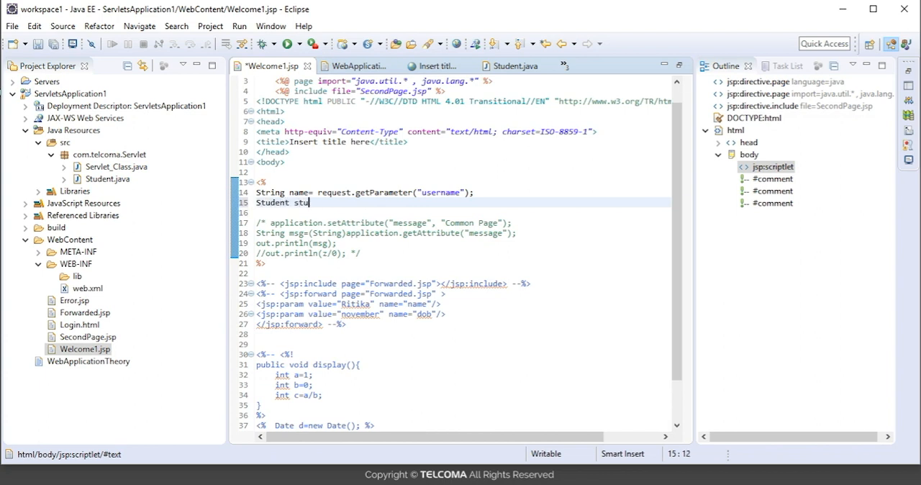
pyautogui.write('dent=')
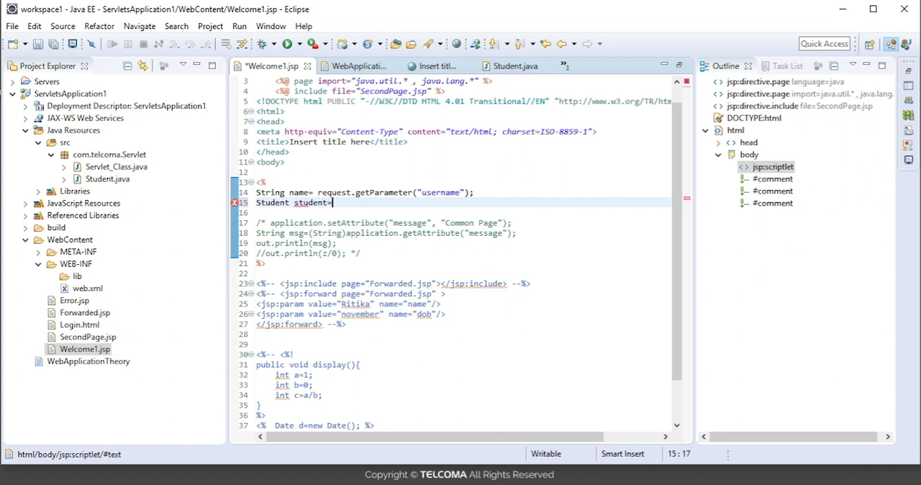
pyautogui.write('new St')
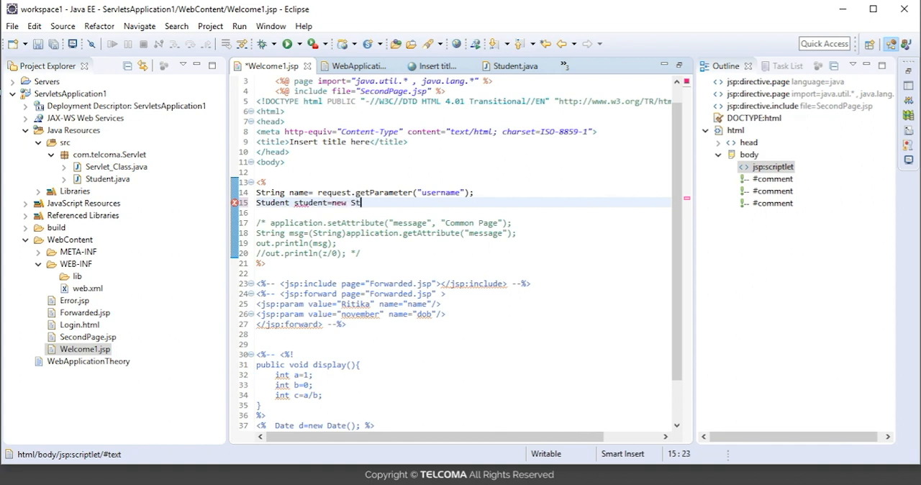
pyautogui.write('udent();')
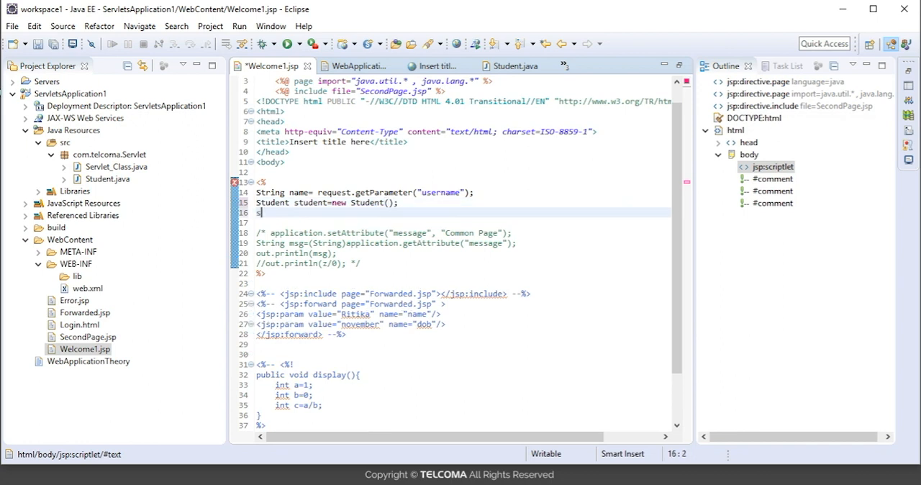
pyautogui.write('tudent')
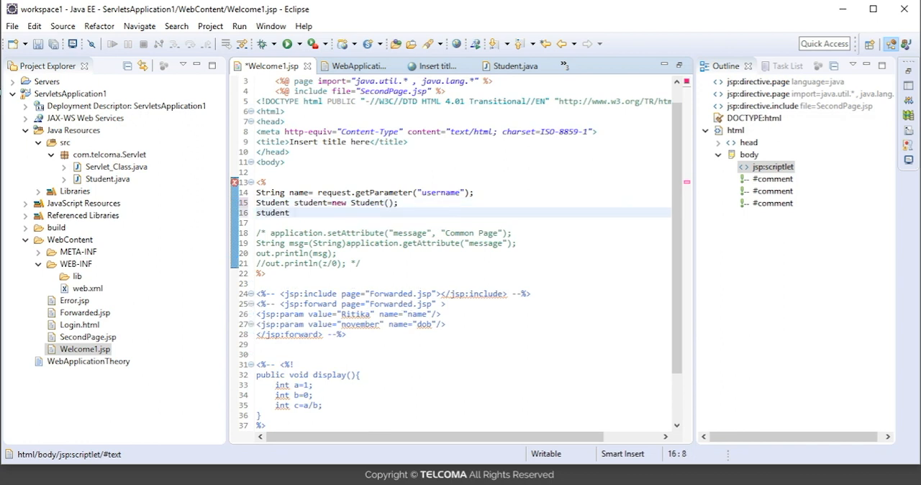
pyautogui.write(',')
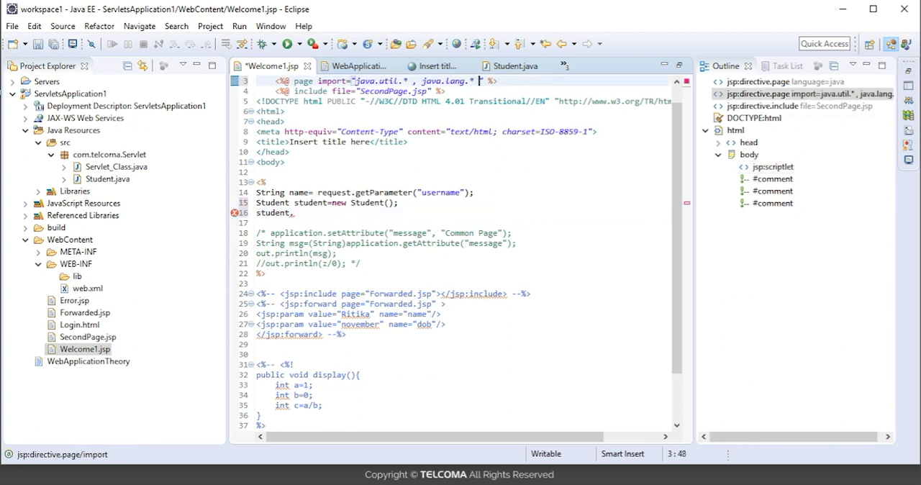
# Append com.telcoma.Servlet.Student inside the page directive's import quotes and save.
pyautogui.write('"')
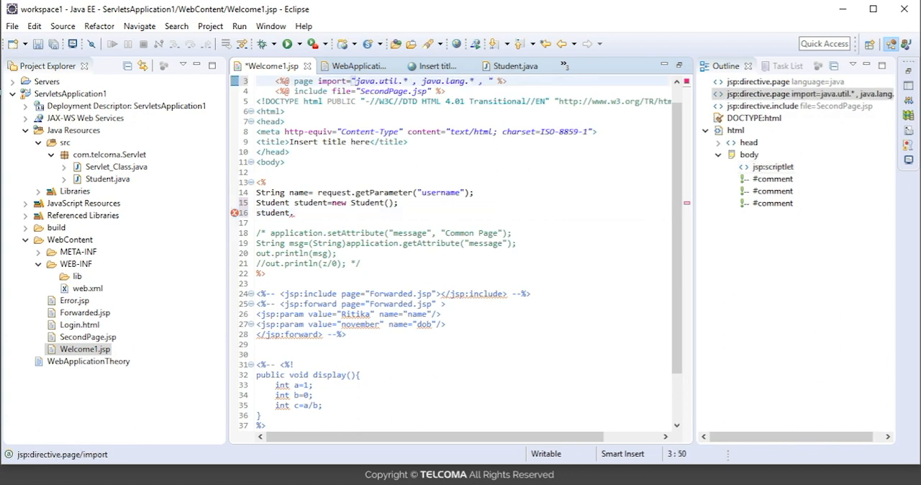
pyautogui.write('com.')
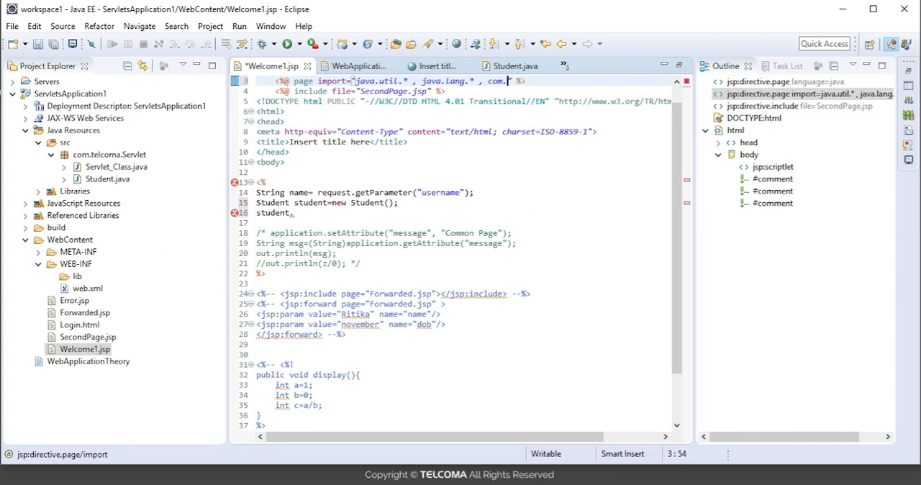
pyautogui.write('telcoma.Servlet.S')
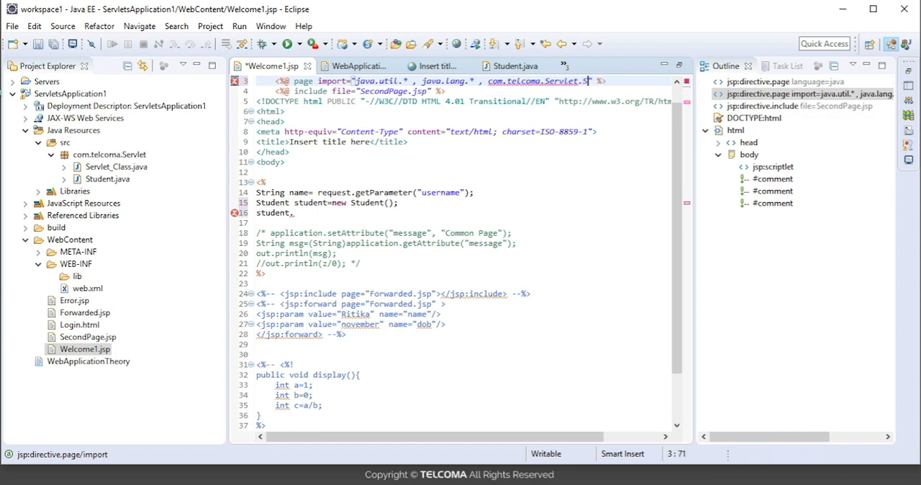
pyautogui.write('tudent')
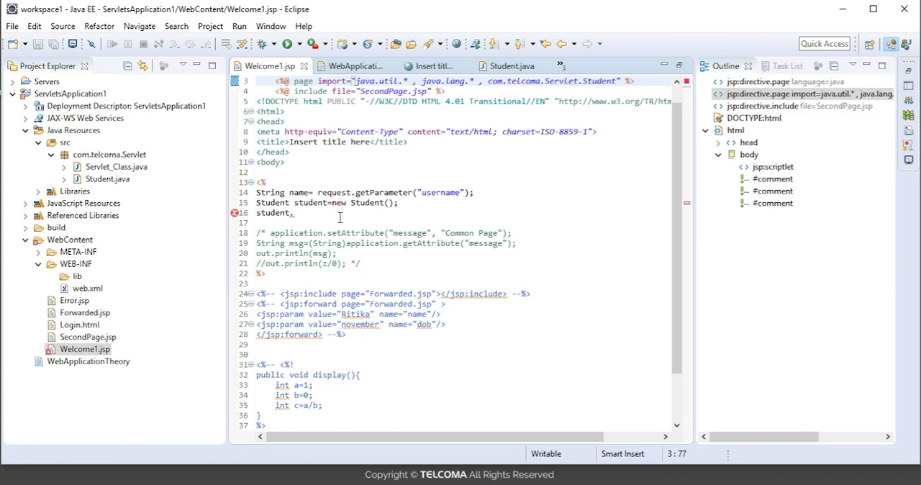
# Call student.setName(name), add out.println(name), and fix the misspelled variable.
pyautogui.write('.')
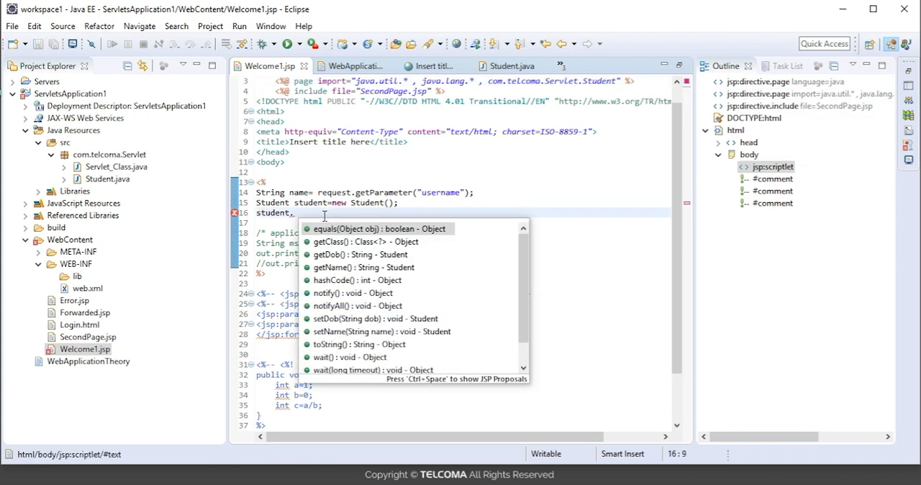
pyautogui.write('setName(name);')
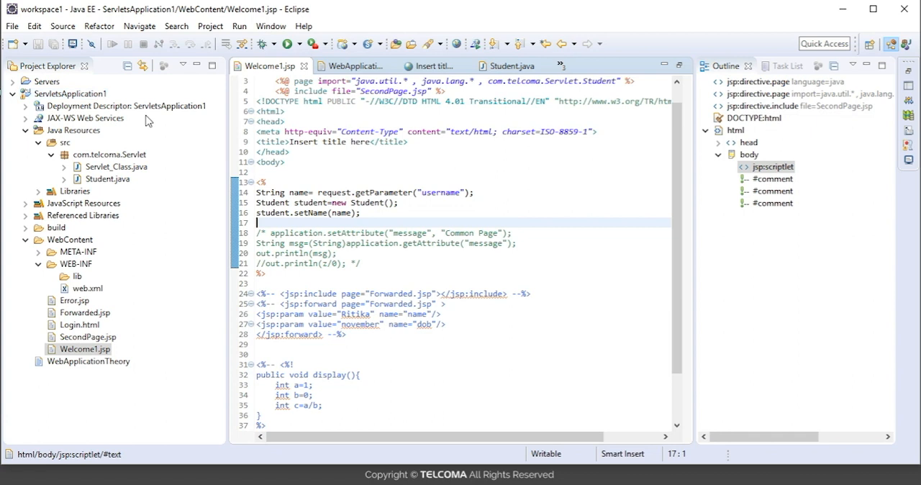
pyautogui.write('o')
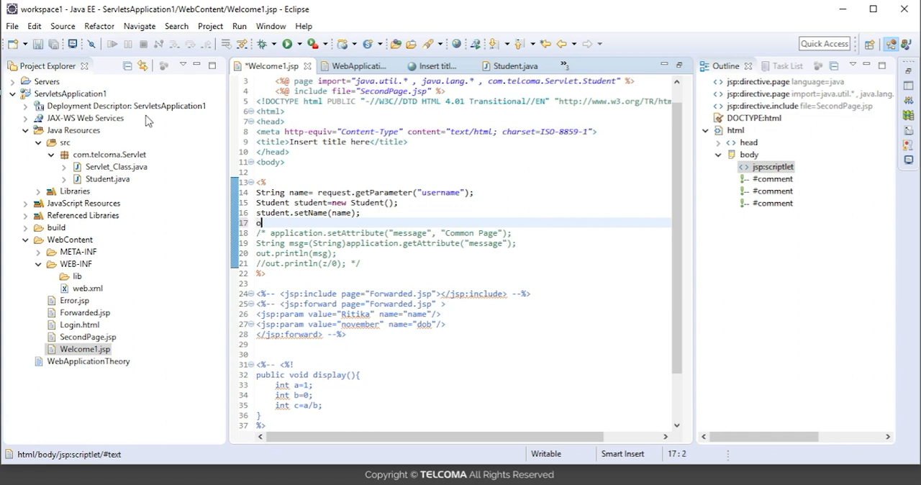
pyautogui.write('u')
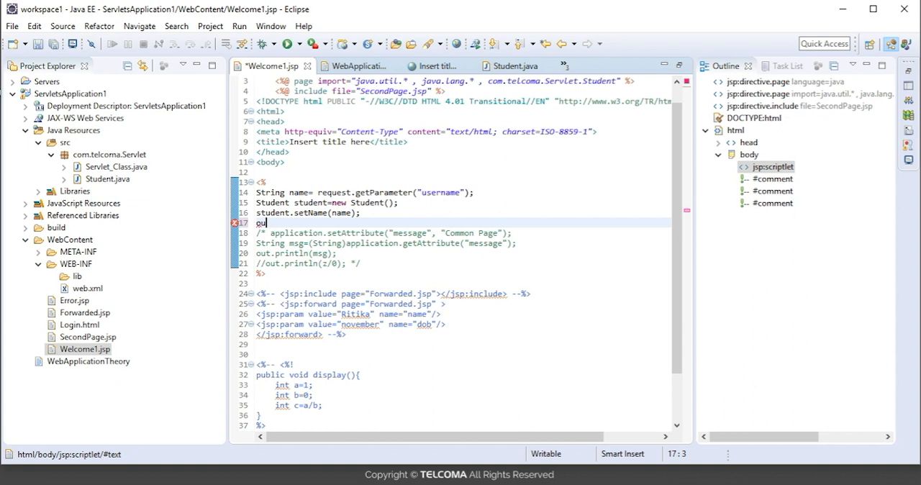
pyautogui.write('t.println(naame);')
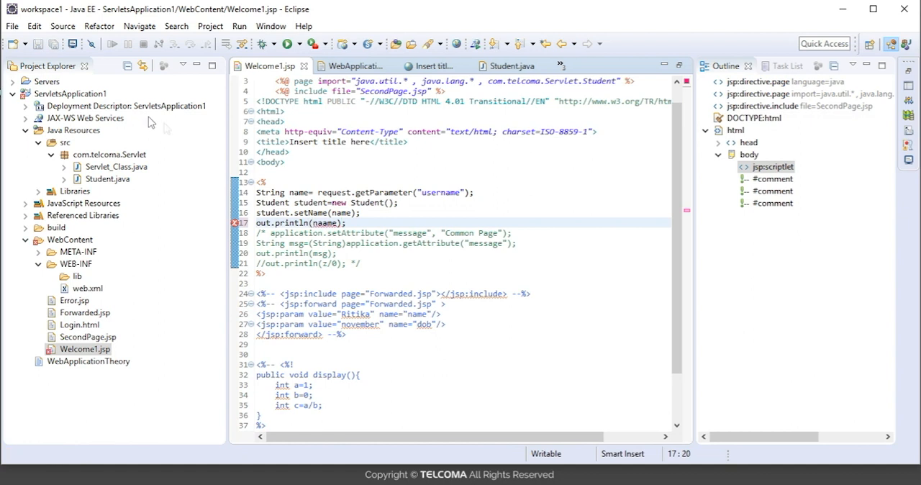
pyautogui.click(323, 222)
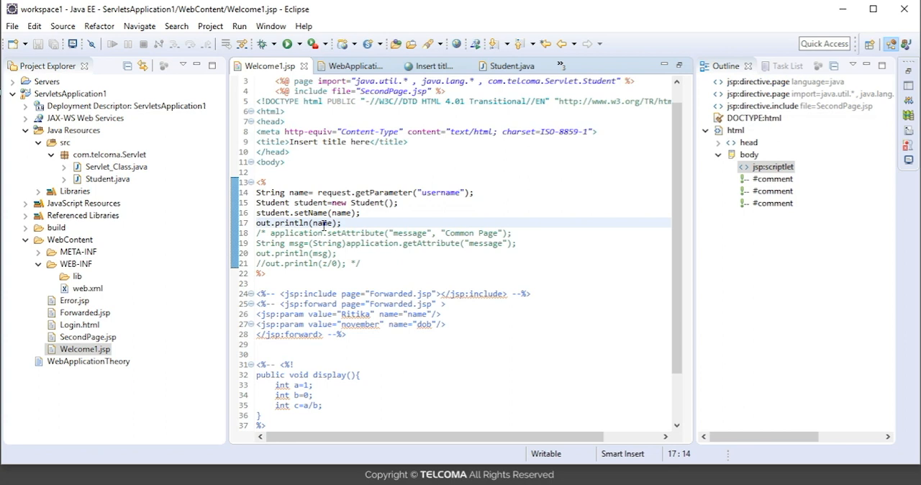
pyautogui.moveTo(172, 155)
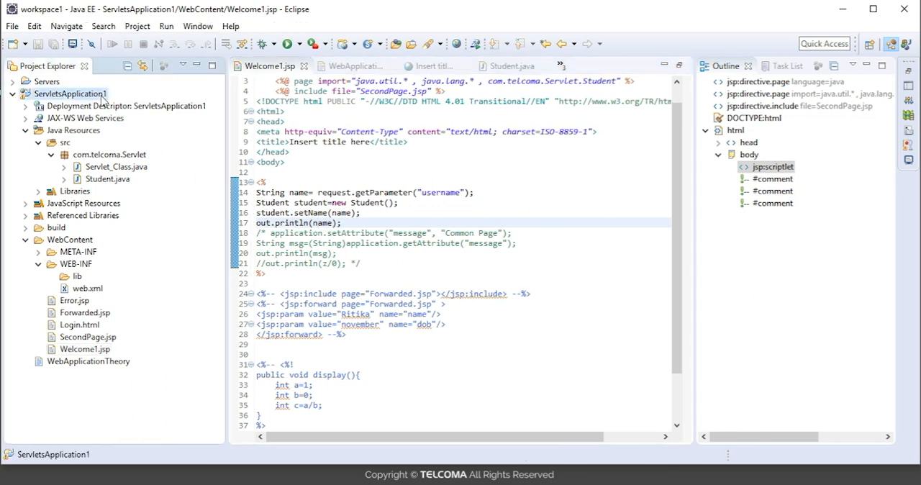
# Change the print line on line 17 to out.println(student.getName()), removing the stray argument.
pyautogui.rightClick(69, 94)
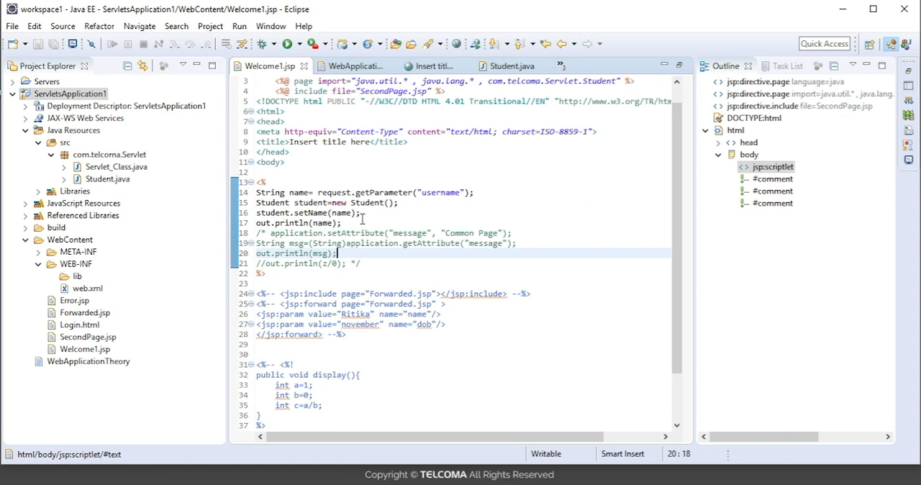
pyautogui.click(310, 223)
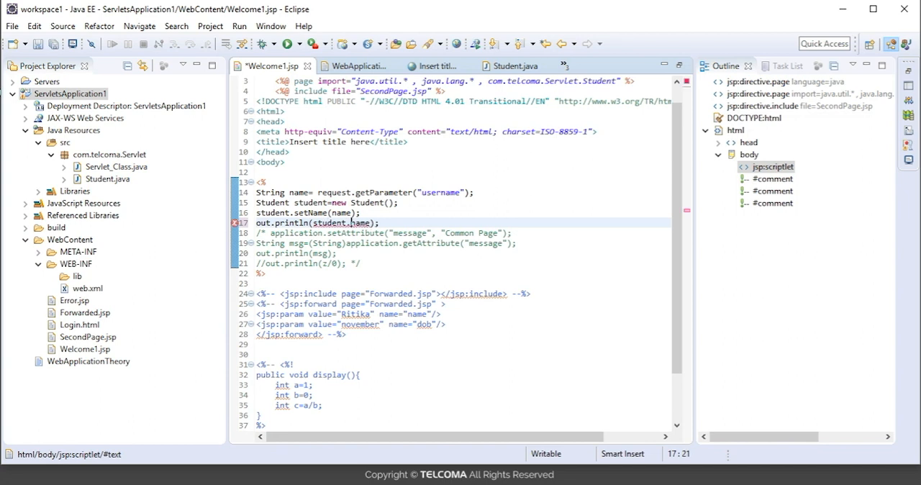
pyautogui.write('getName(')
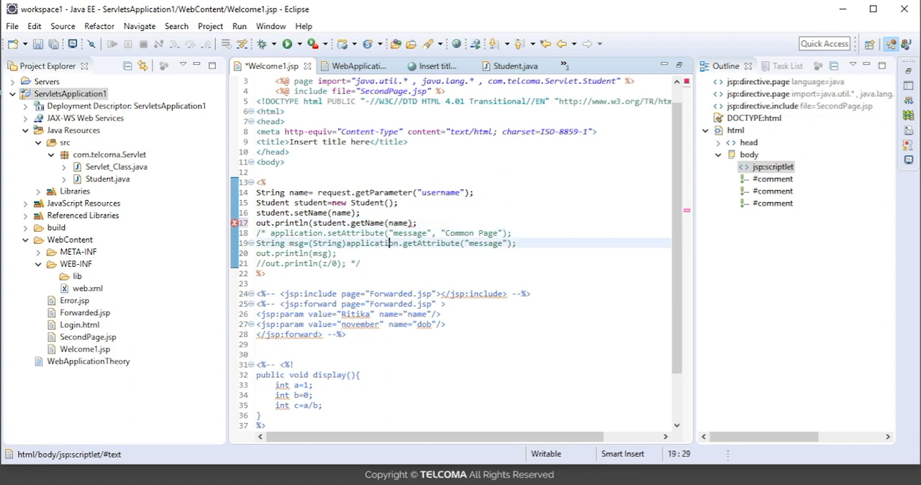
pyautogui.click(412, 223)
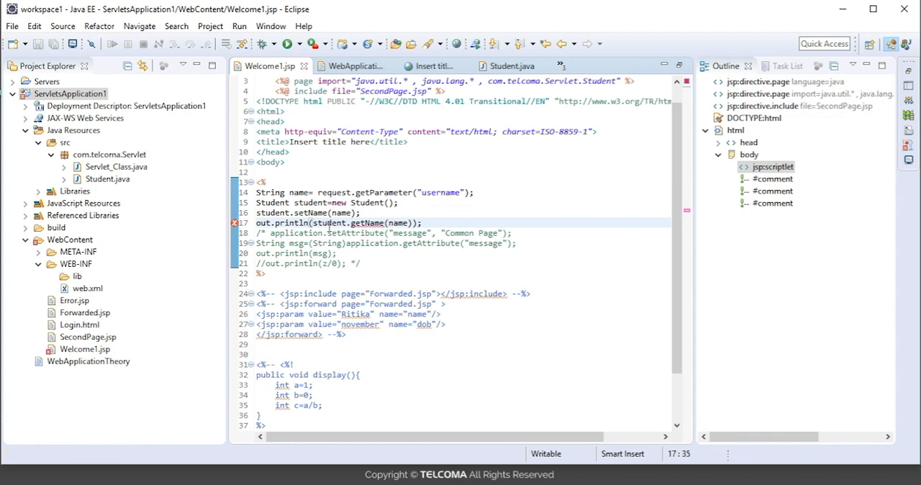
pyautogui.moveTo(265, 223)
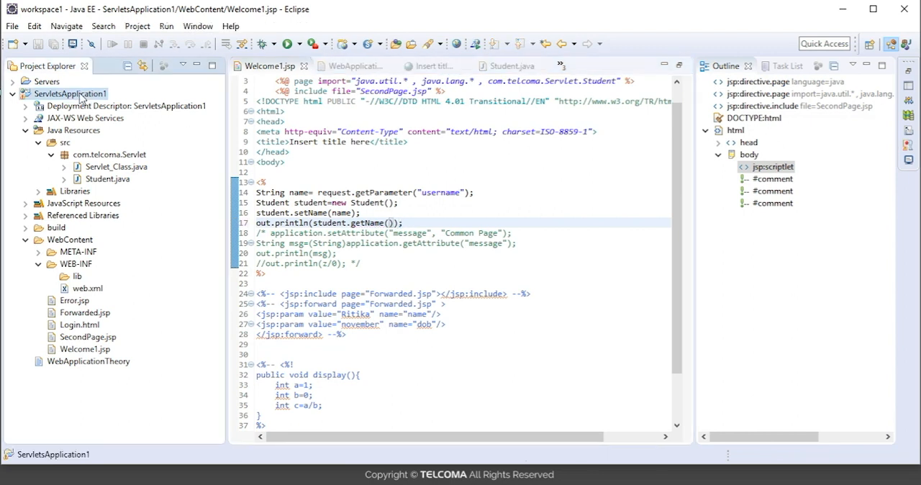
# Run ServletsApplication1 on the server, confirming the server restart.
pyautogui.rightClick(70, 94)
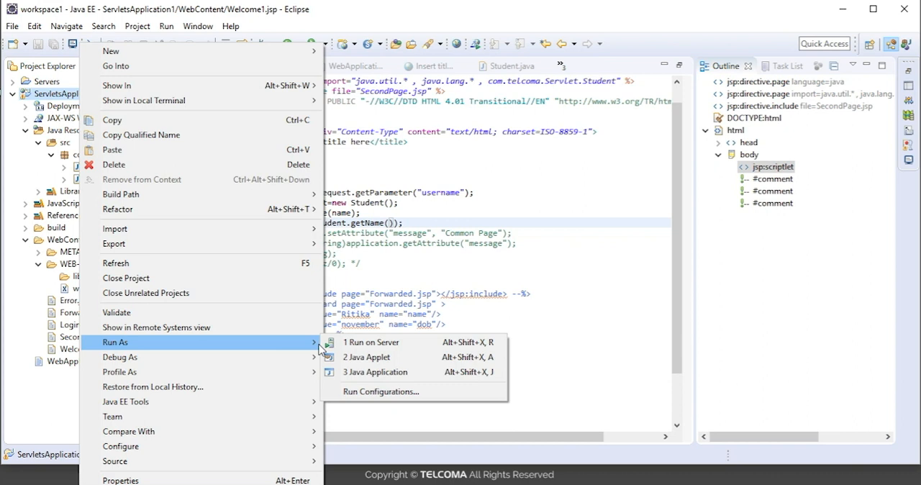
pyautogui.click(372, 342)
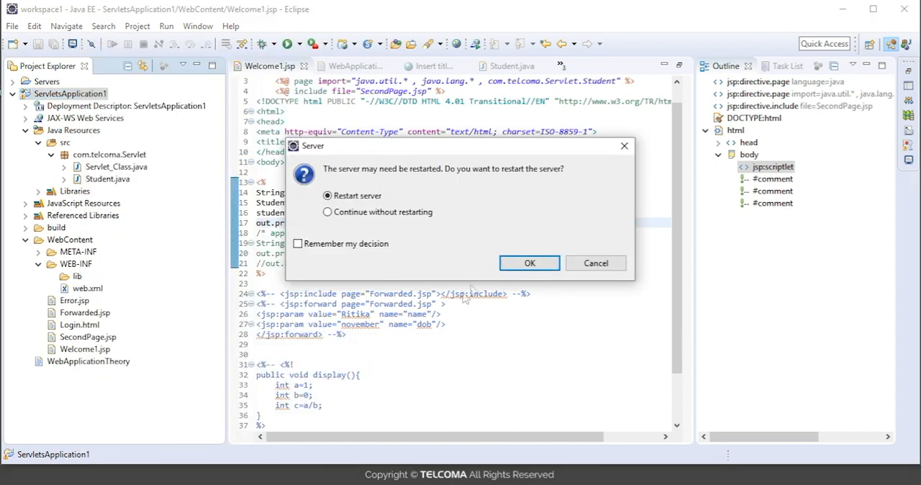
pyautogui.click(529, 262)
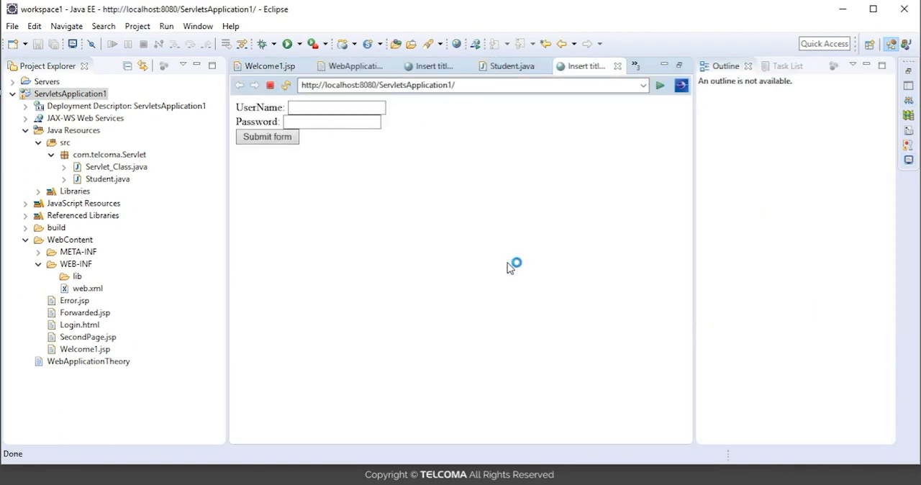
pyautogui.click(336, 107)
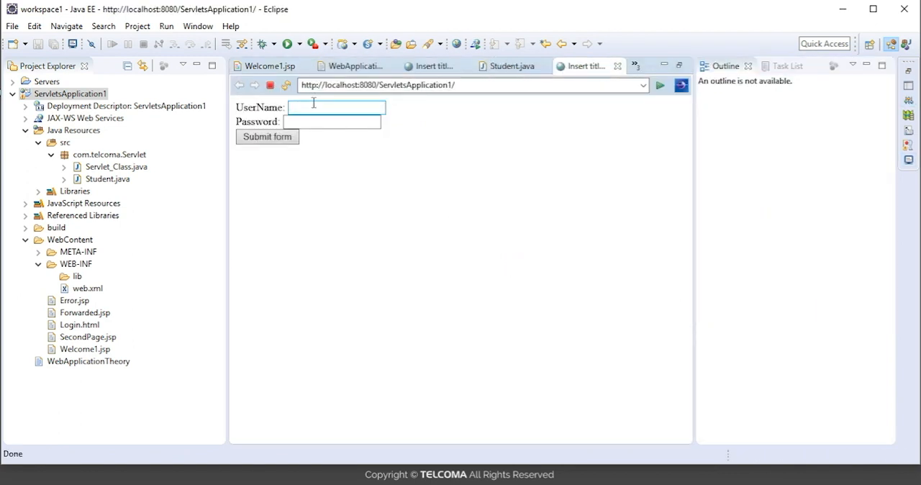
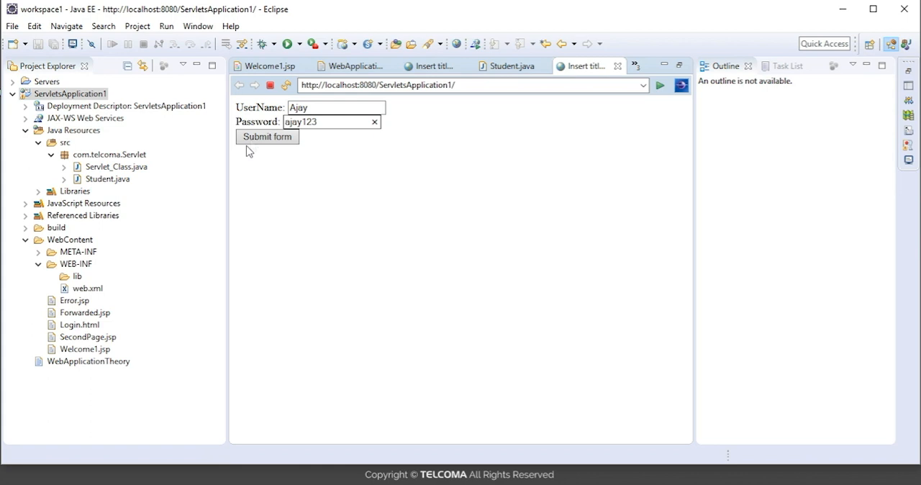
pyautogui.click(267, 137)
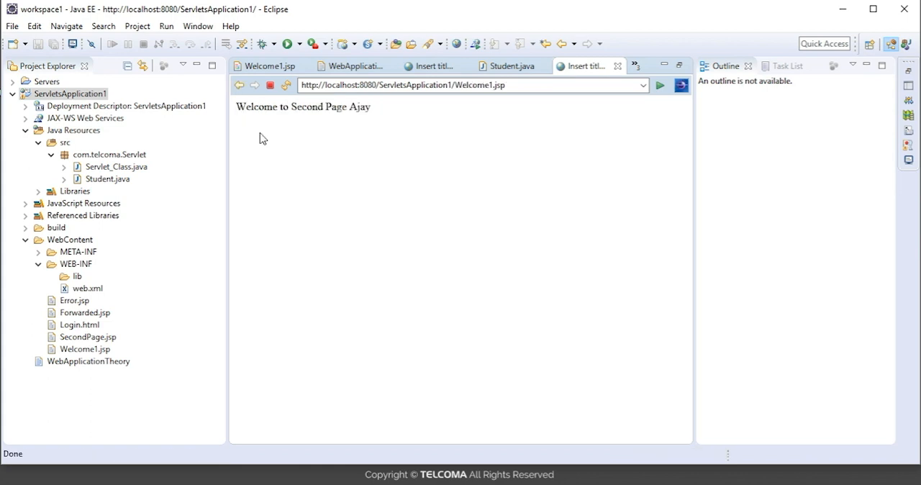
pyautogui.moveTo(338, 132)
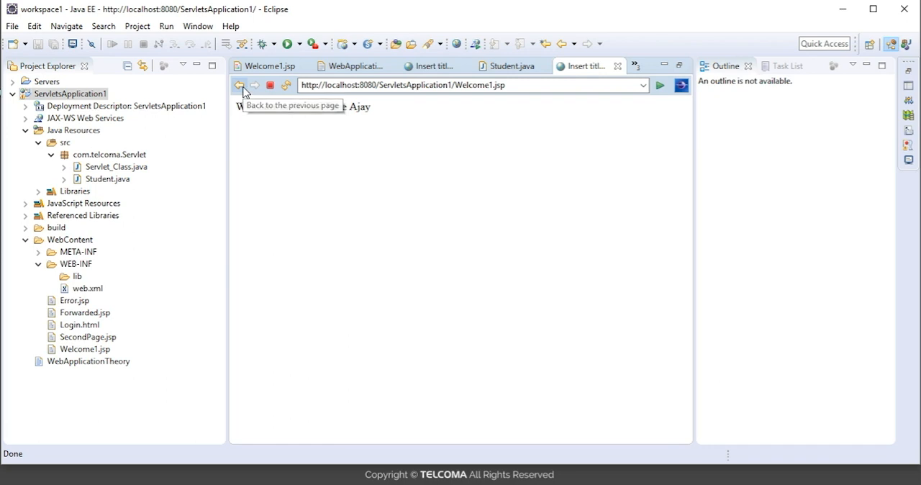
pyautogui.click(353, 65)
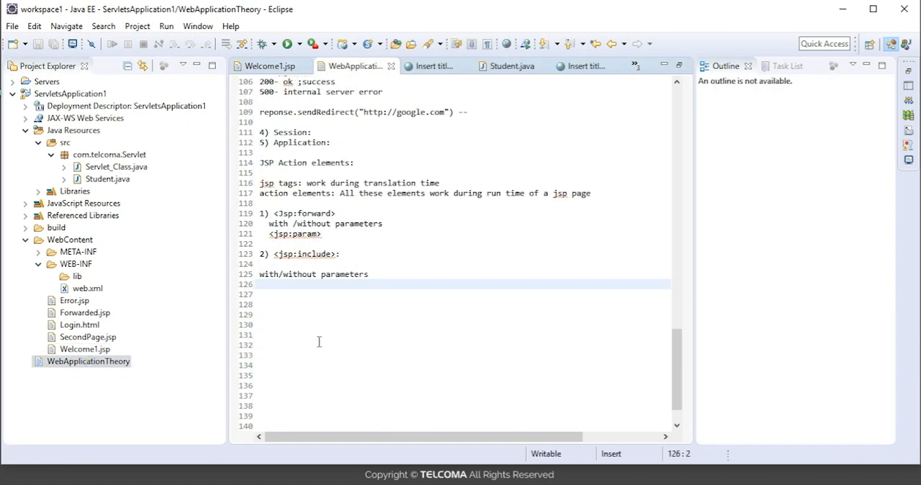
# Add item 3 listing <jsp:useBean>, <jsp:setProperty> and <jsp:getProperty> to WebApplicationTheory and save.
pyautogui.write('3')
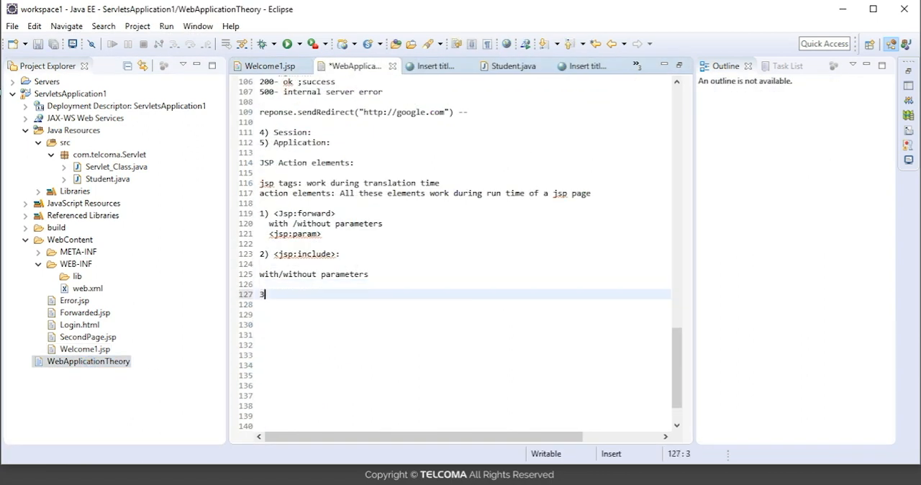
pyautogui.write(') <j')
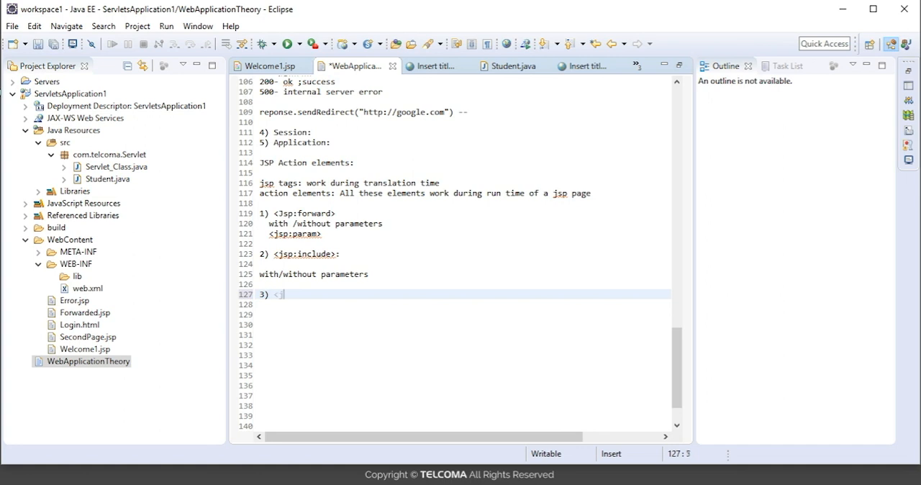
pyautogui.write('<jsp:use')
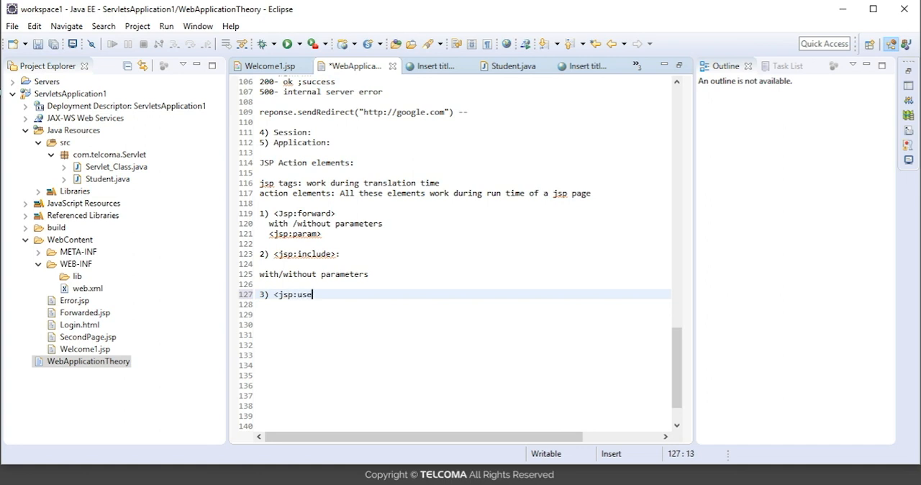
pyautogui.write('bean>')
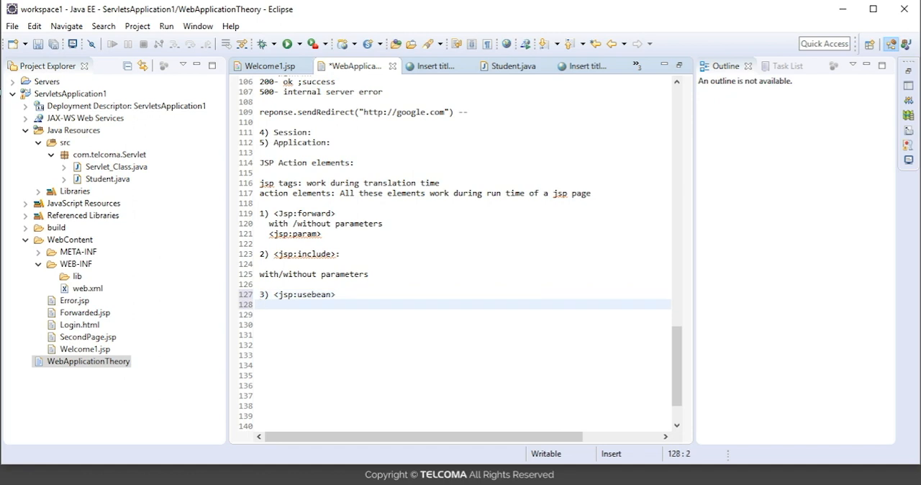
pyautogui.write('<js')
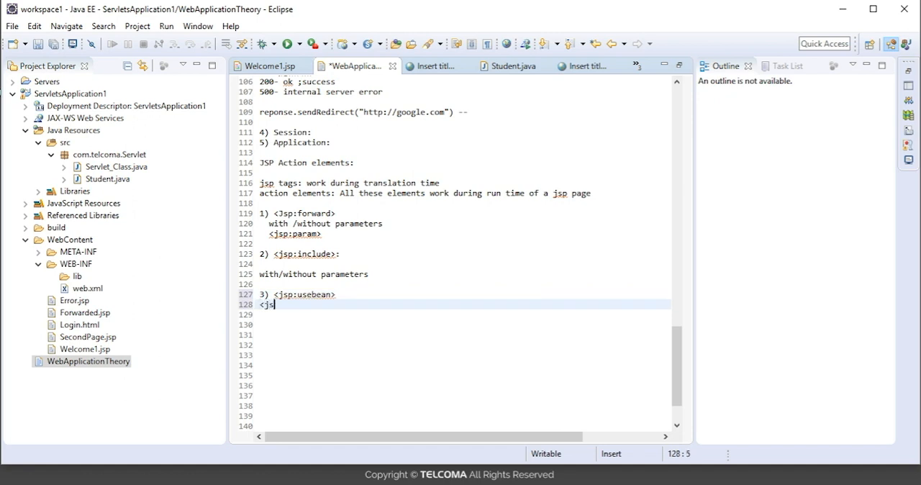
pyautogui.write('p:set')
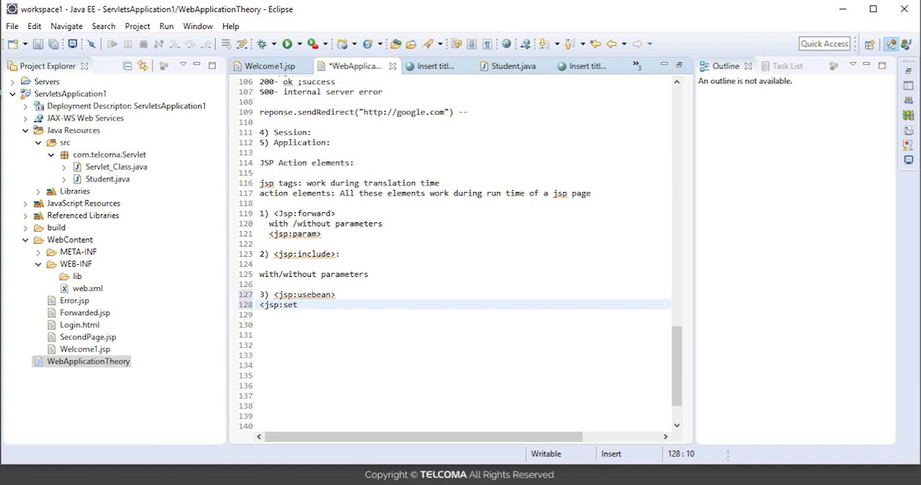
pyautogui.write('Pro')
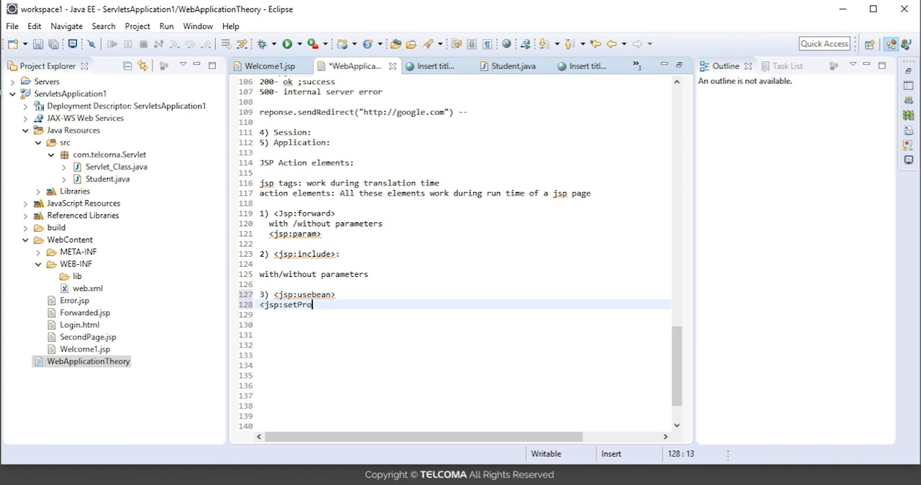
pyautogui.write('perty>')
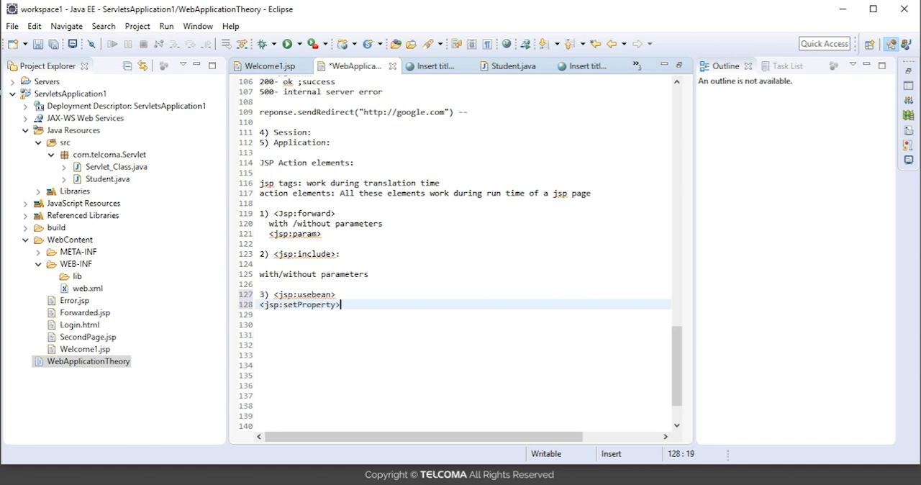
pyautogui.write('<jsp')
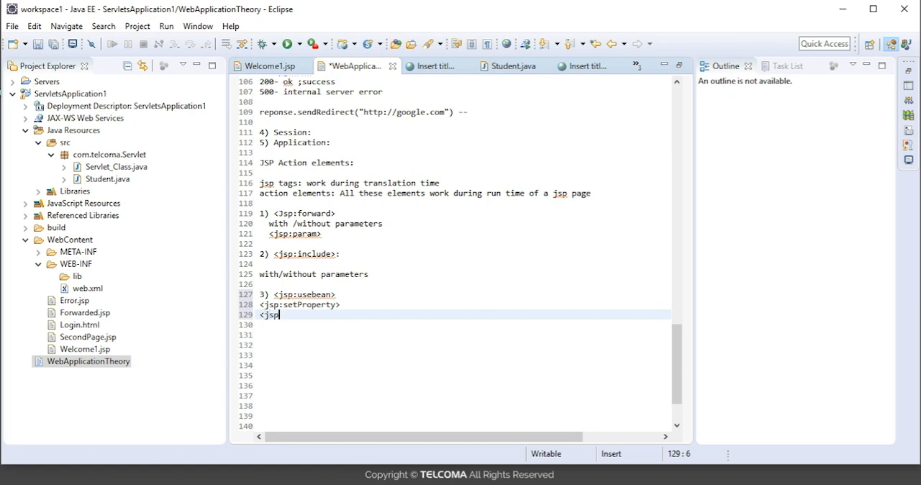
pyautogui.write('get')
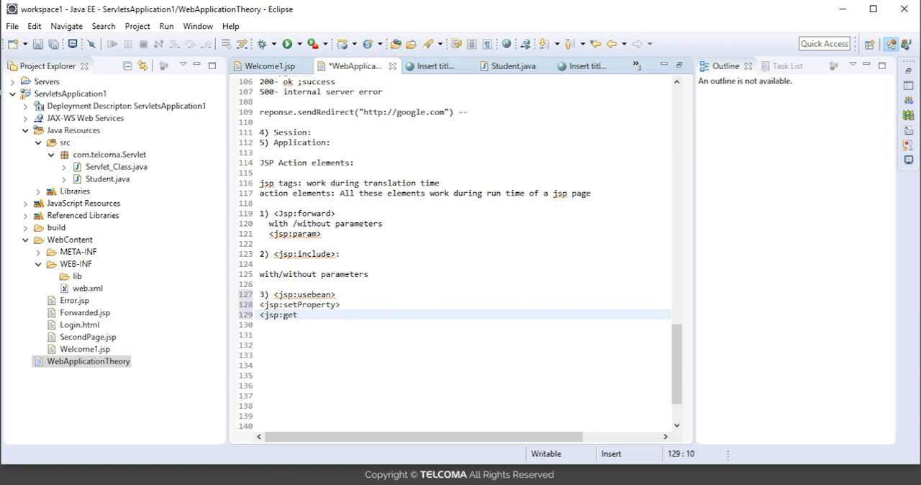
pyautogui.write('Propr')
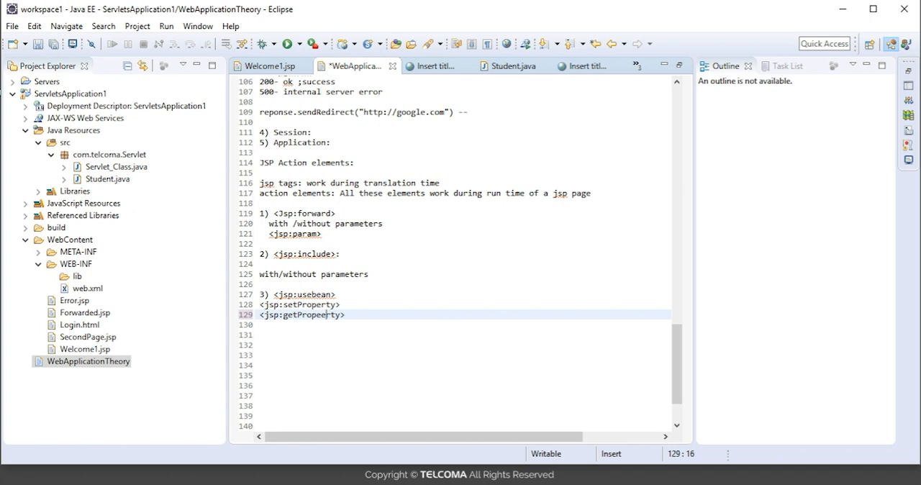
pyautogui.press('BackSpace')
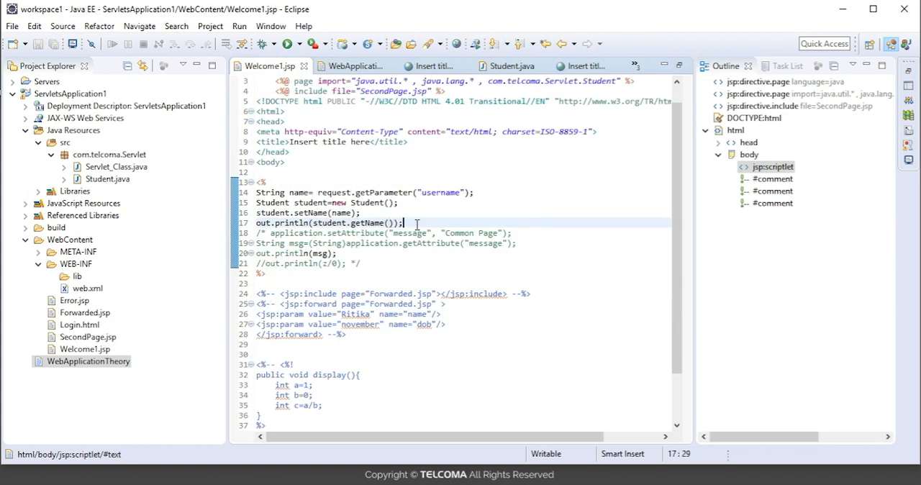
# Replace the scriptlet with a jsp:useBean for id student, class com.telcoma.Servlet.Student.
pyautogui.moveTo(406, 223); pyautogui.dragTo(256, 203)
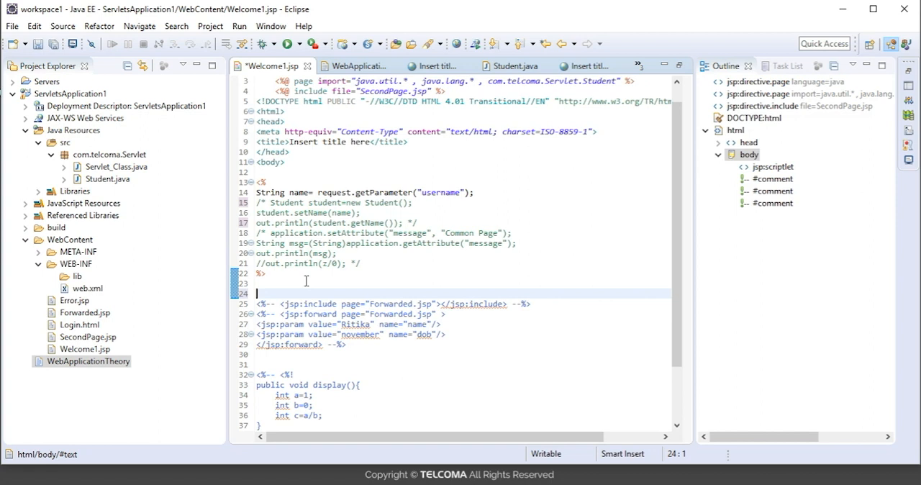
pyautogui.write('<jsp:')
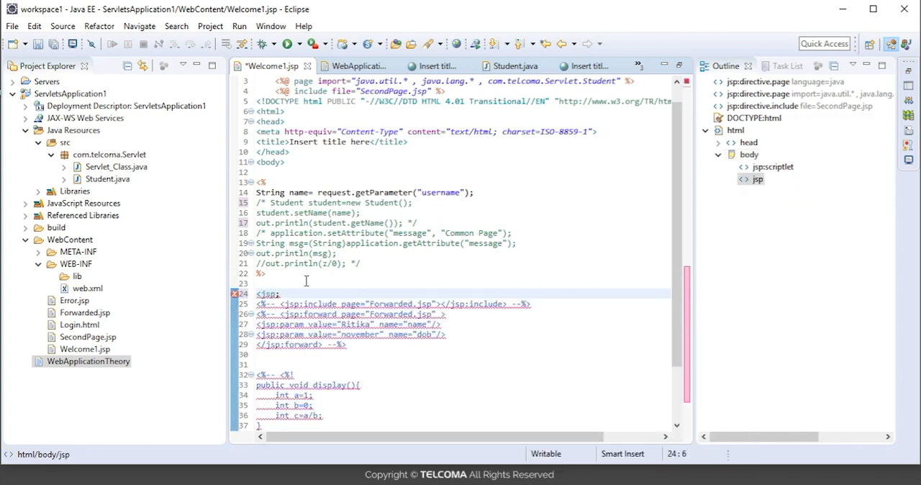
pyautogui.write('useBean id=""></jsp:useBean>')
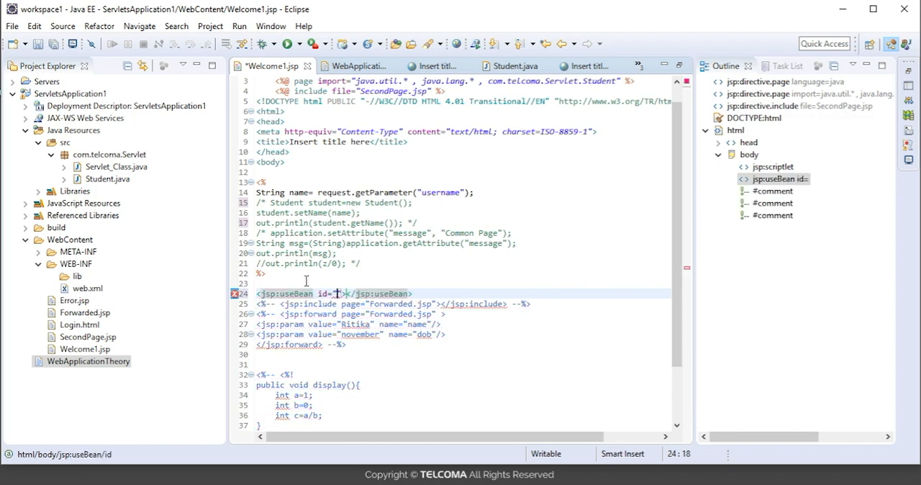
pyautogui.write('student')
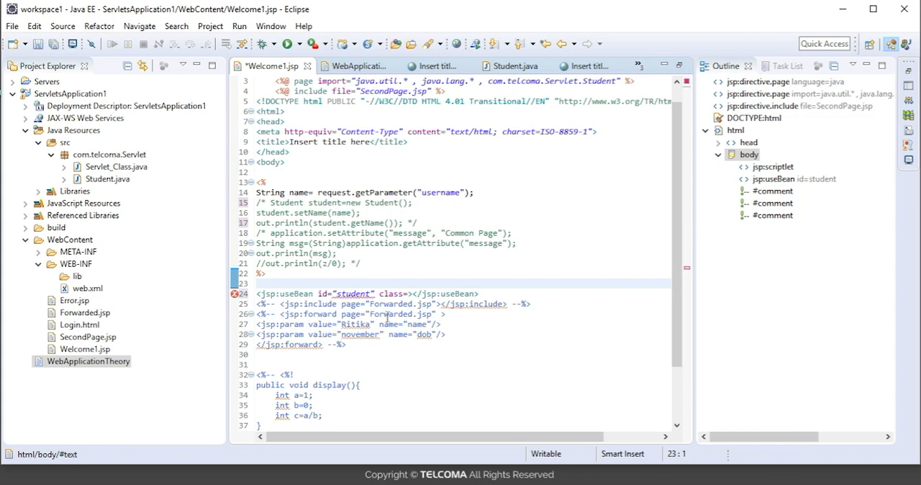
pyautogui.click(360, 293)
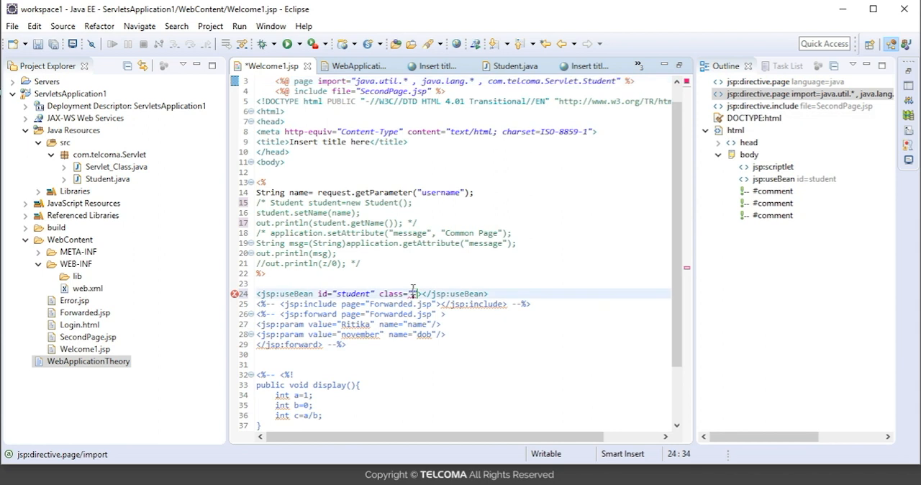
pyautogui.write('com.telcoma.Servlet.Student')
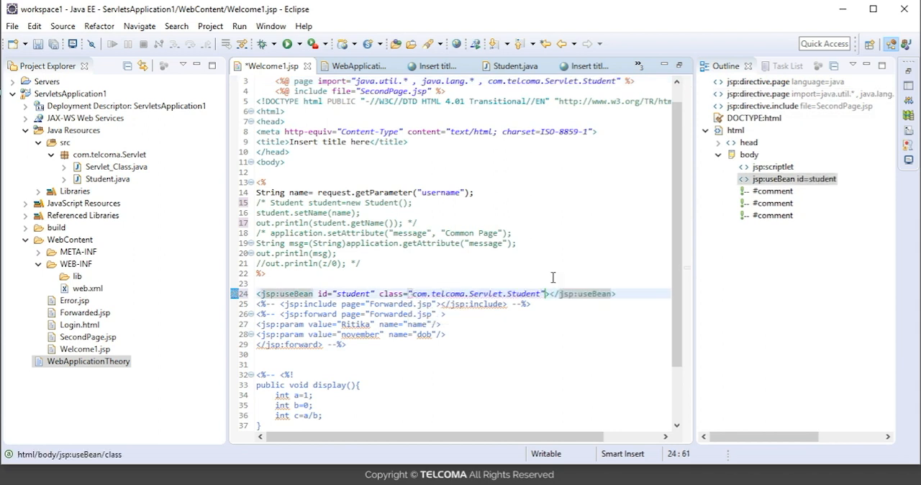
# Add scope="session" after the bean's class attribute.
pyautogui.click(546, 293)
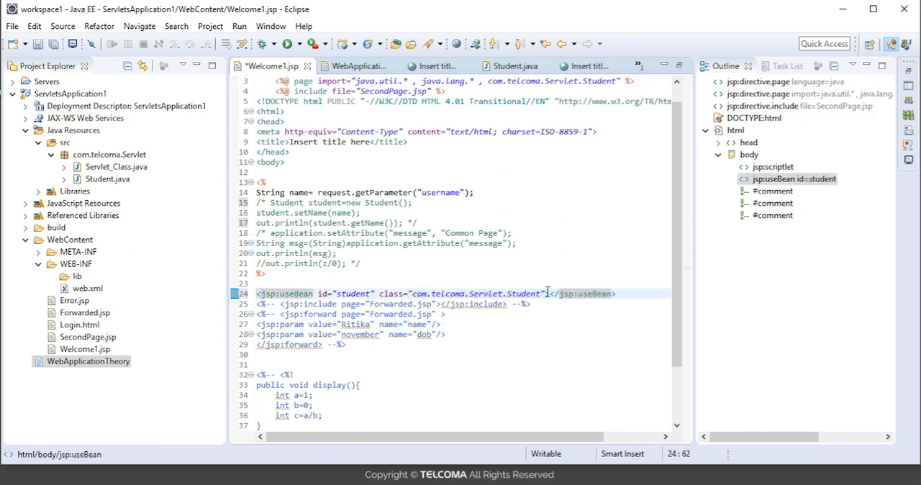
pyautogui.write('scope="')
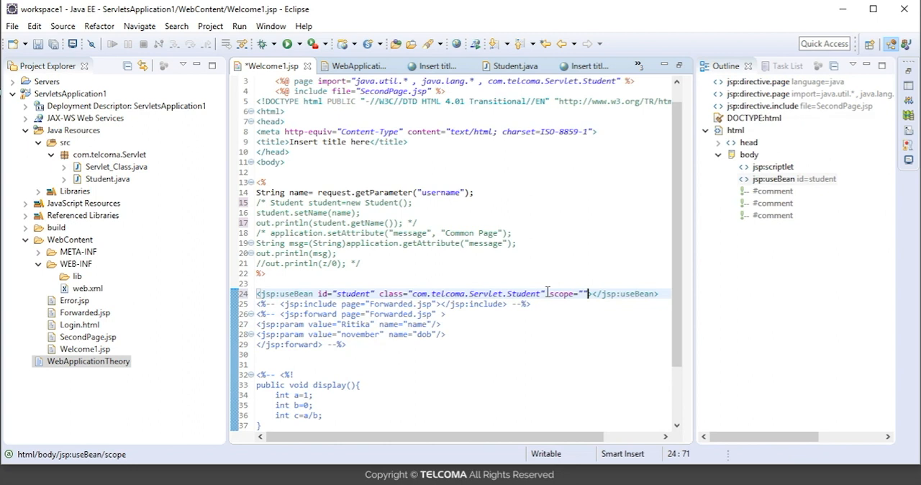
pyautogui.write('session')
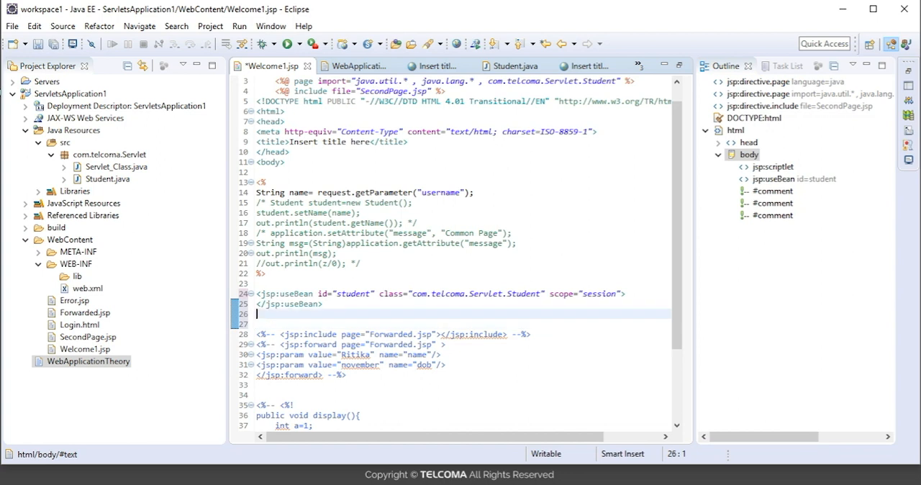
# Type <jsp:setProperty property="name" name="student" value="Rahul"/>, correcting typos along the way.
pyautogui.write(',jps')
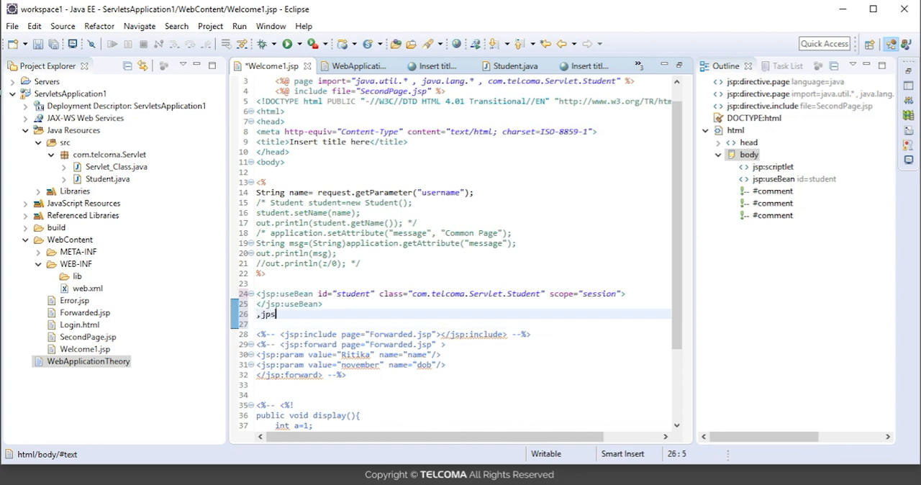
pyautogui.press('BackSpace')
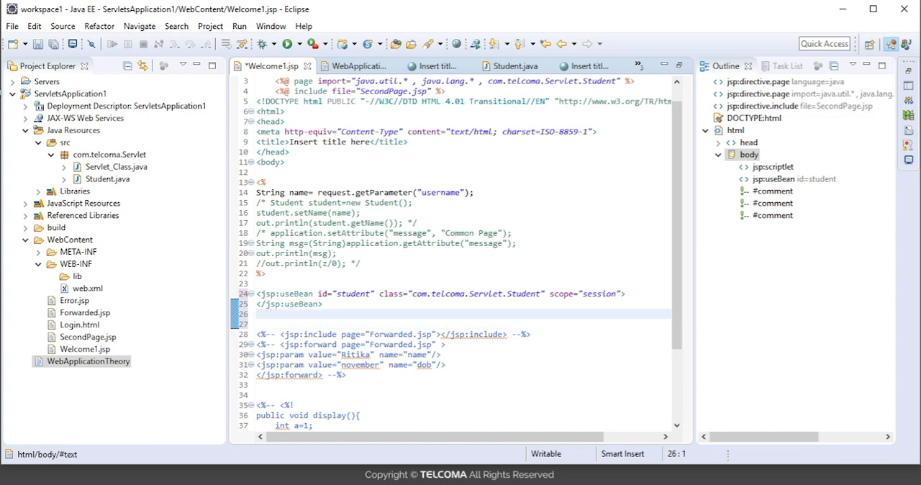
pyautogui.write('jsp:s')
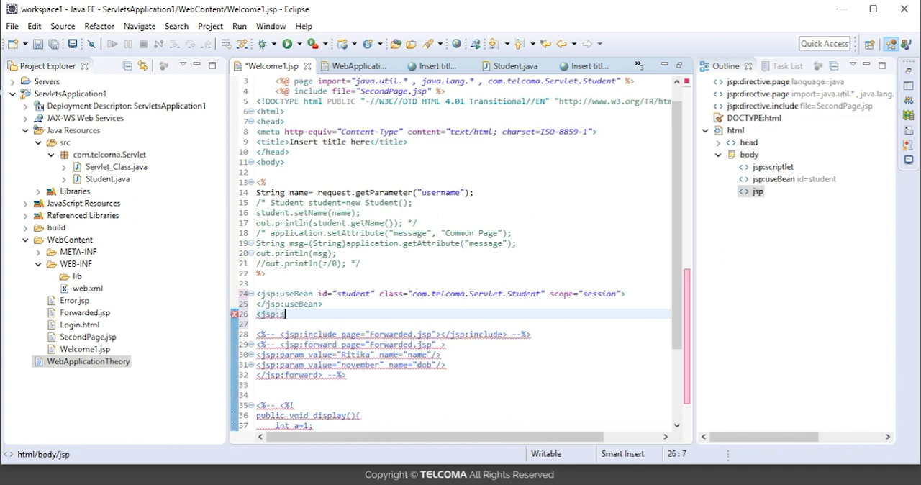
pyautogui.write('etProperty property="na')
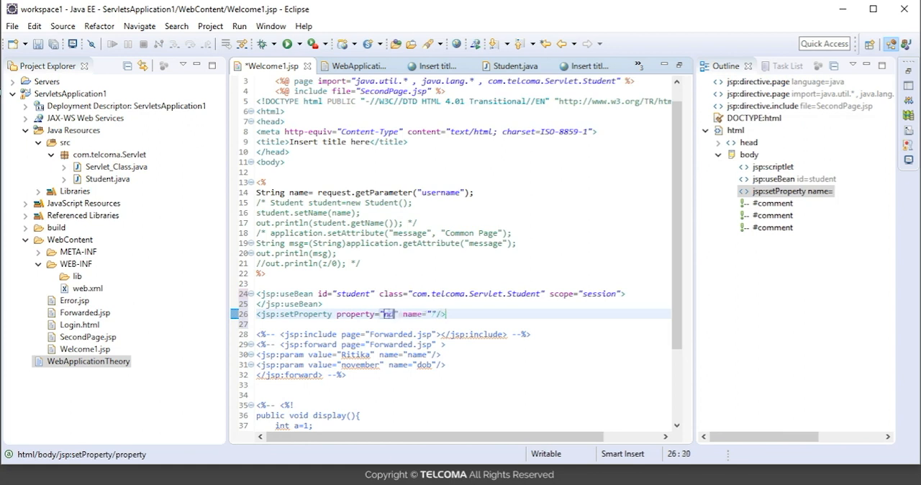
pyautogui.write('name')
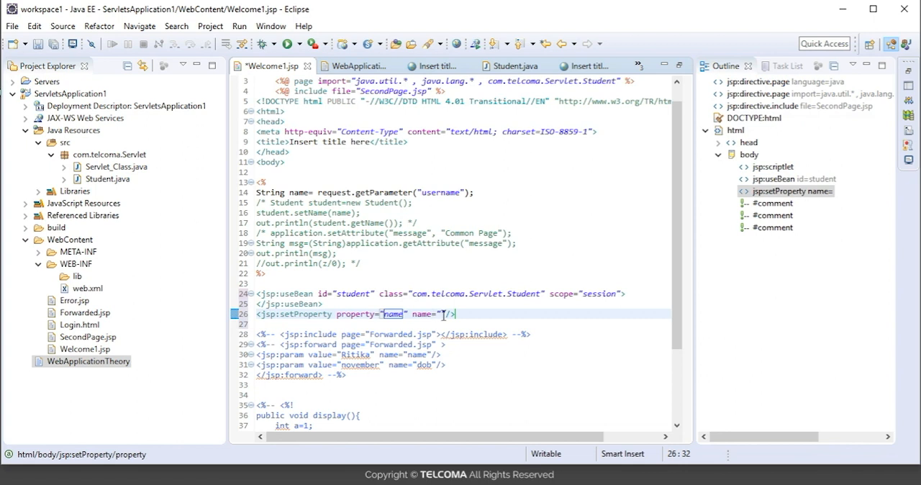
pyautogui.moveTo(441, 313)
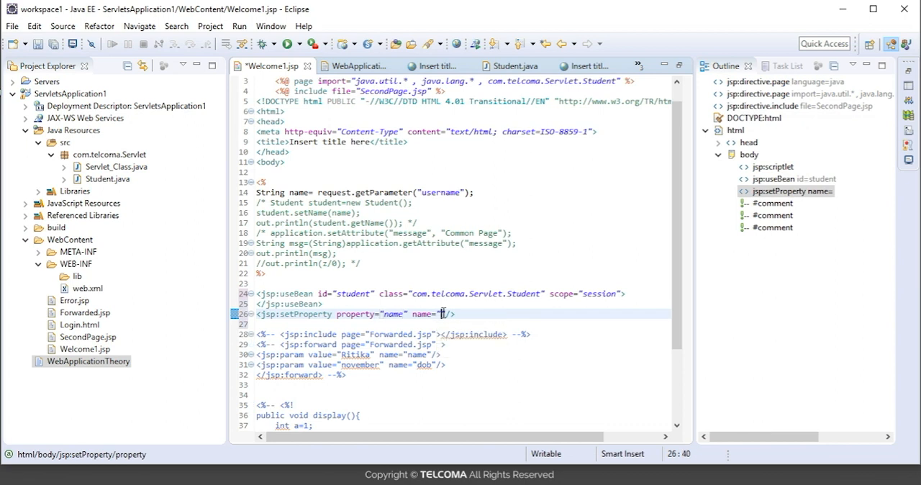
pyautogui.write('A')
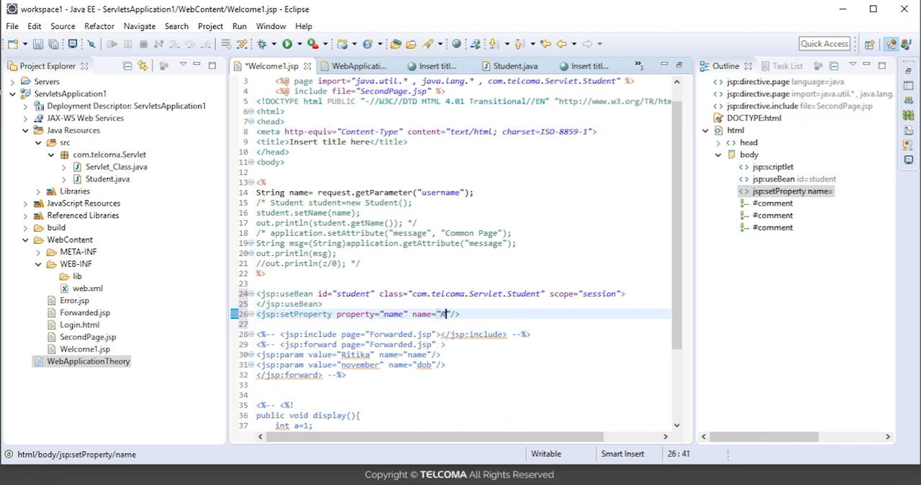
pyautogui.write('a')
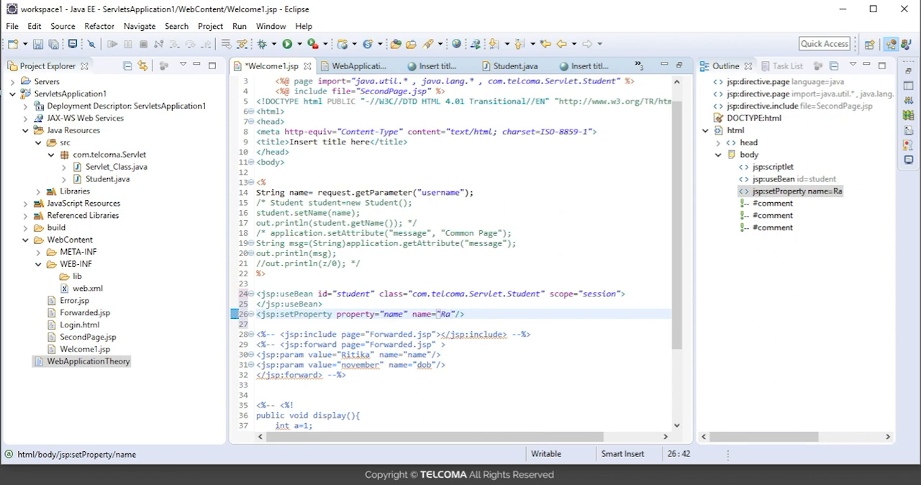
pyautogui.press('BackSpace')
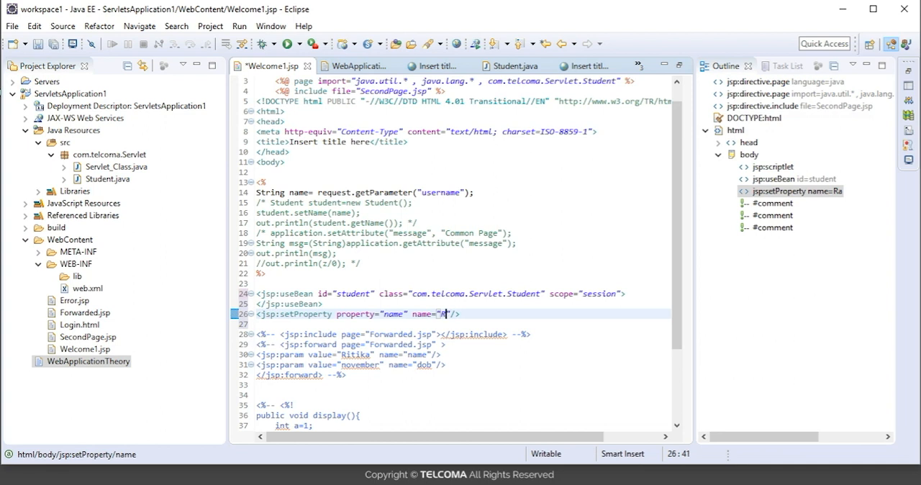
pyautogui.write('student')
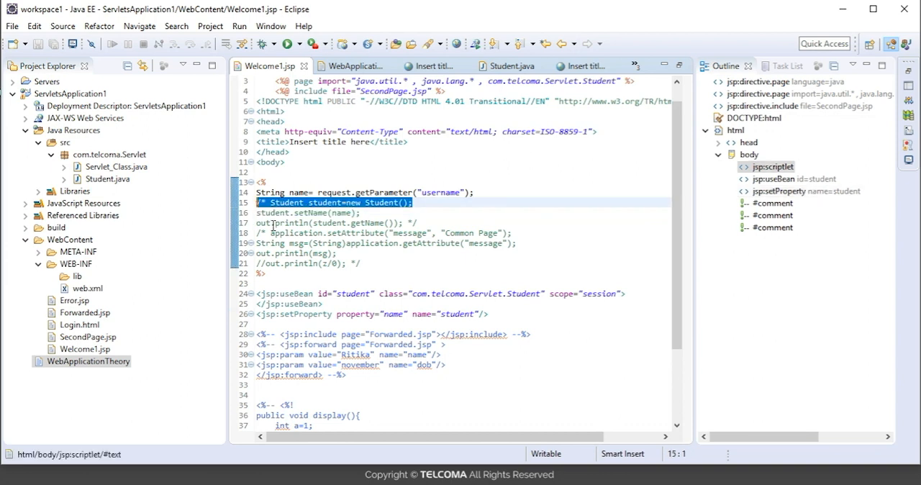
pyautogui.moveTo(357, 313)
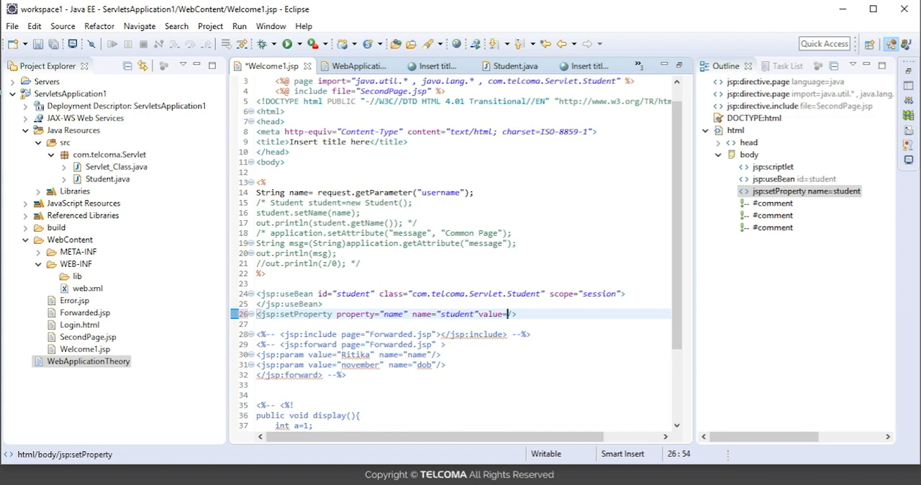
pyautogui.write('R"')
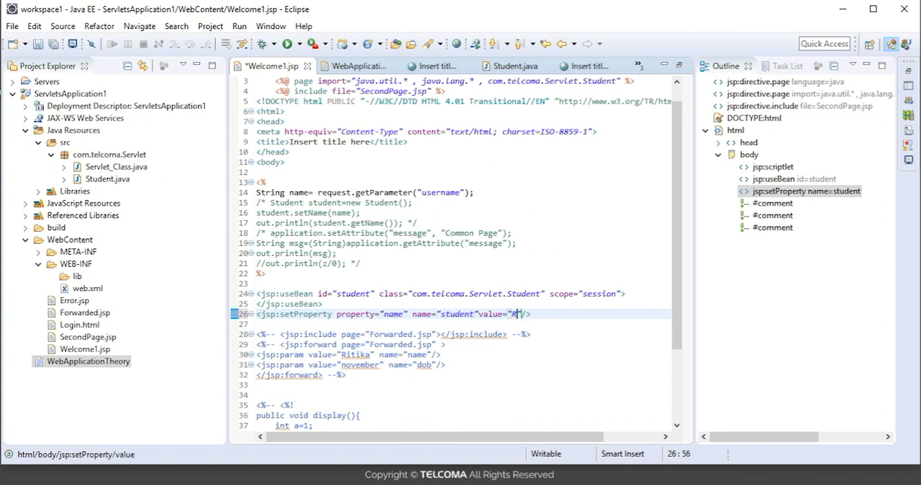
pyautogui.write('ahul')
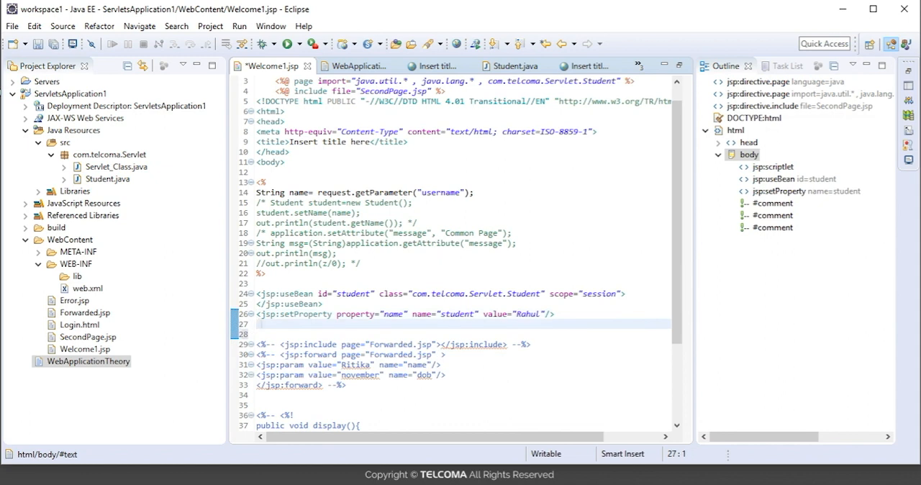
pyautogui.write('<jsp:getProperty property="name" name=""/>')
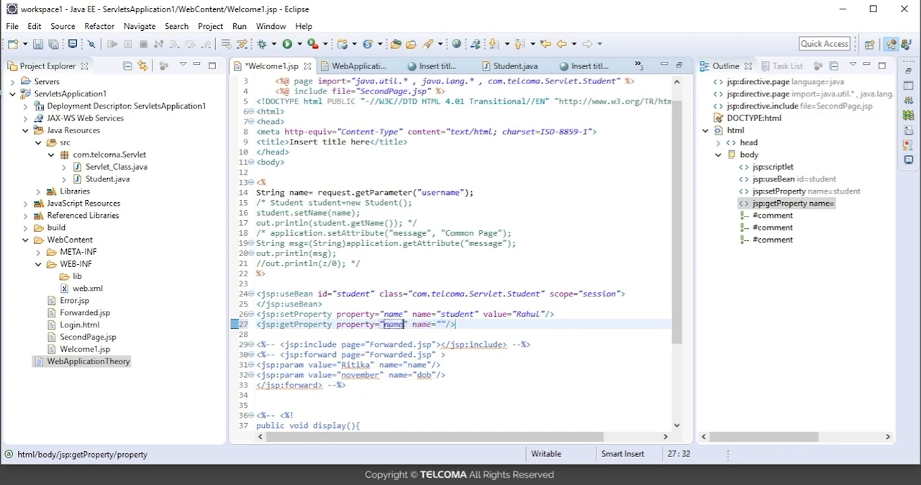
# Fill the getProperty name attribute with "student" and right-click ServletsApplication1.
pyautogui.click(442, 323)
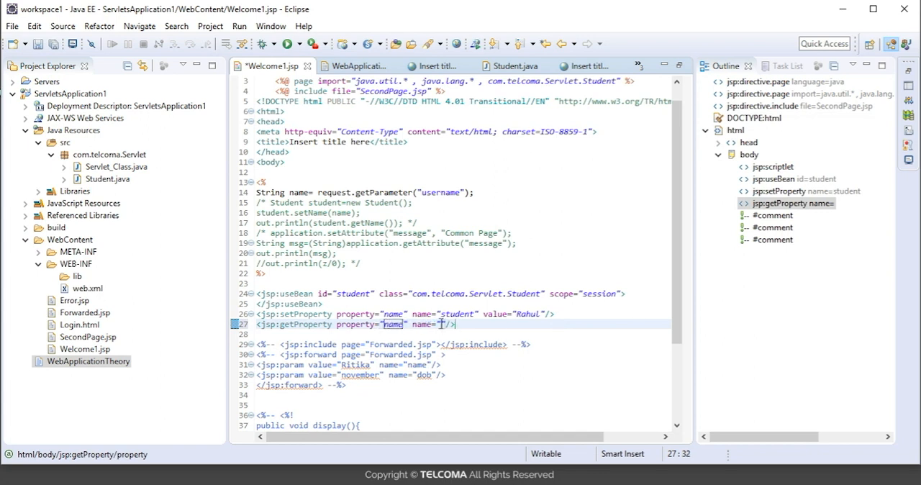
pyautogui.write('student')
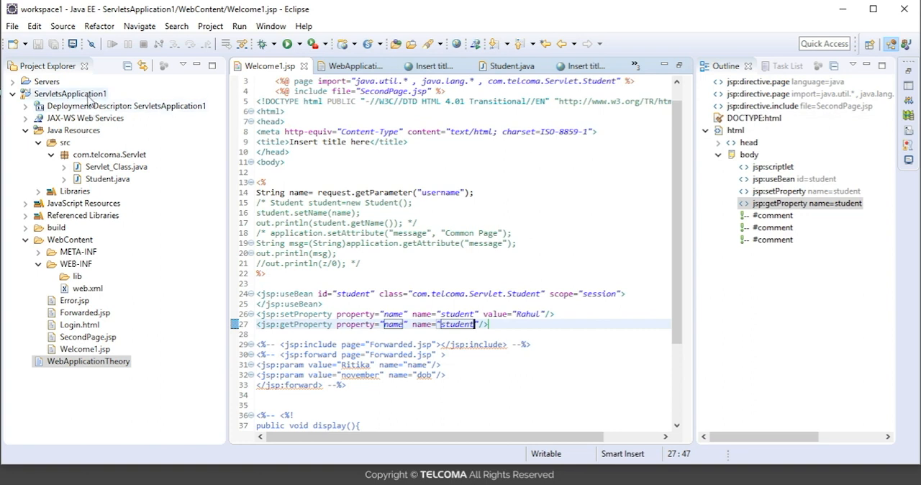
pyautogui.rightClick(70, 93)
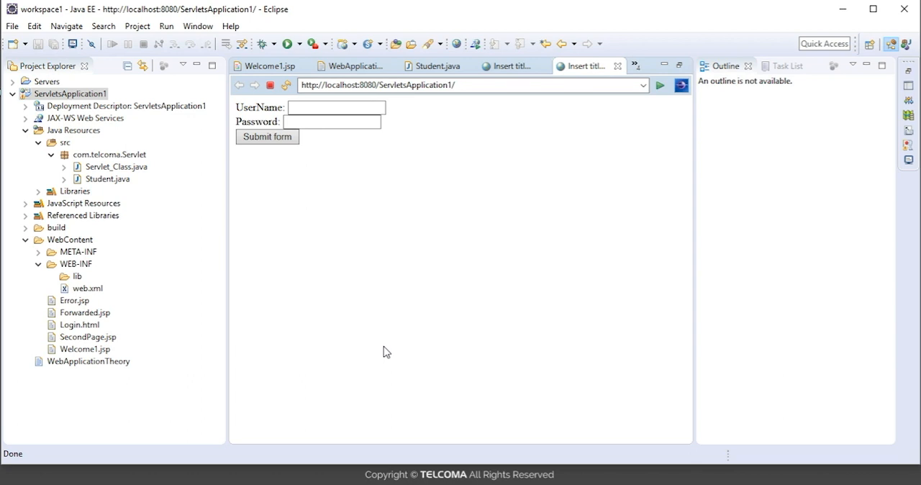
pyautogui.moveTo(403, 215)
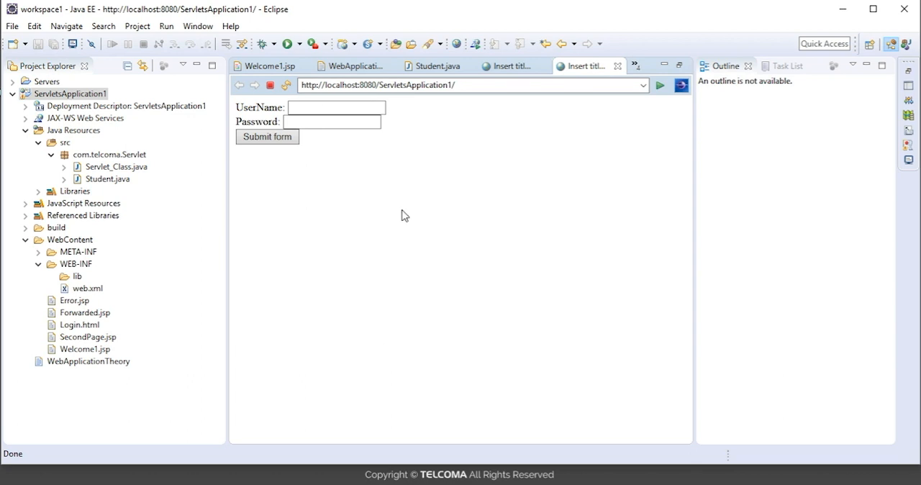
pyautogui.click(336, 107)
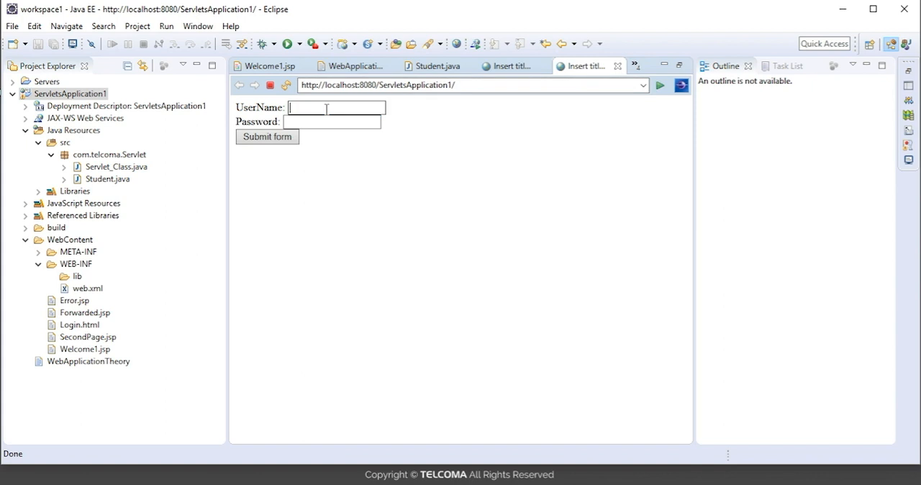
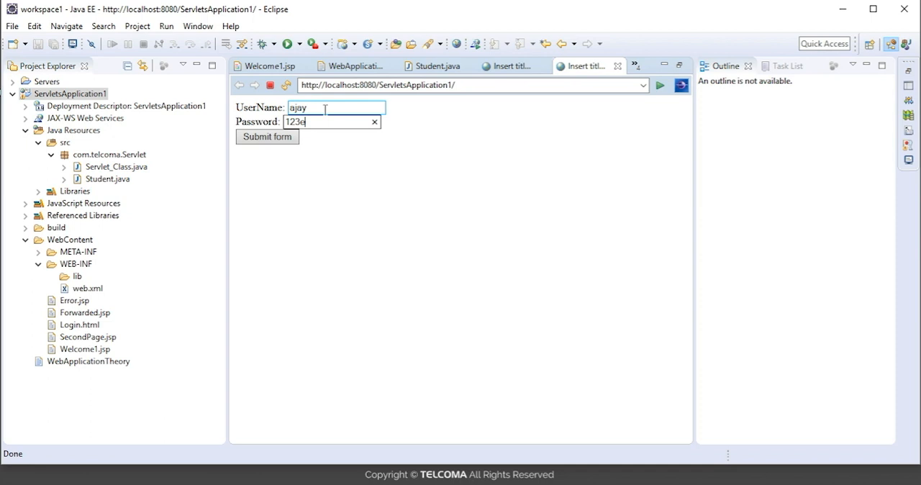
pyautogui.click(267, 137)
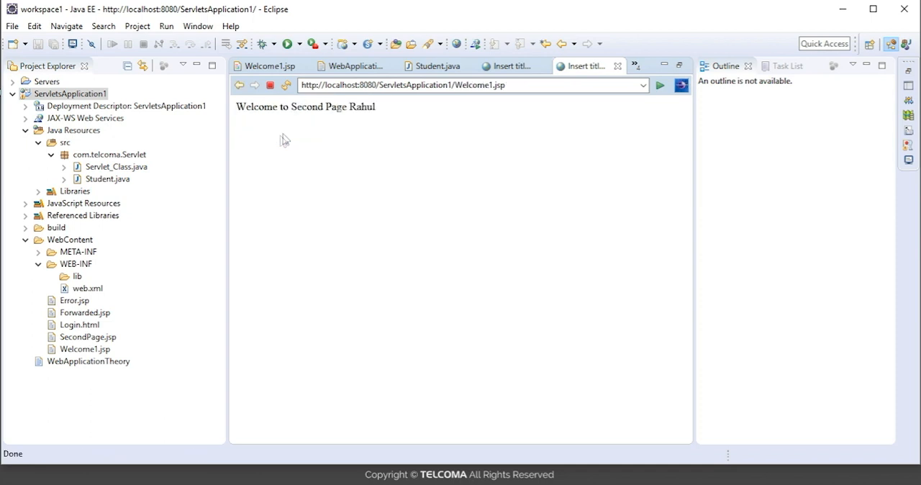
pyautogui.moveTo(343, 113)
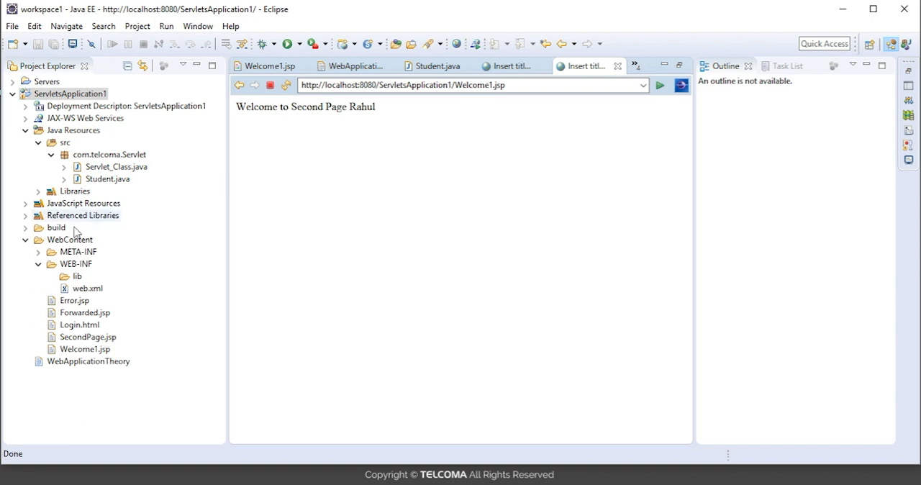
pyautogui.moveTo(139, 226)
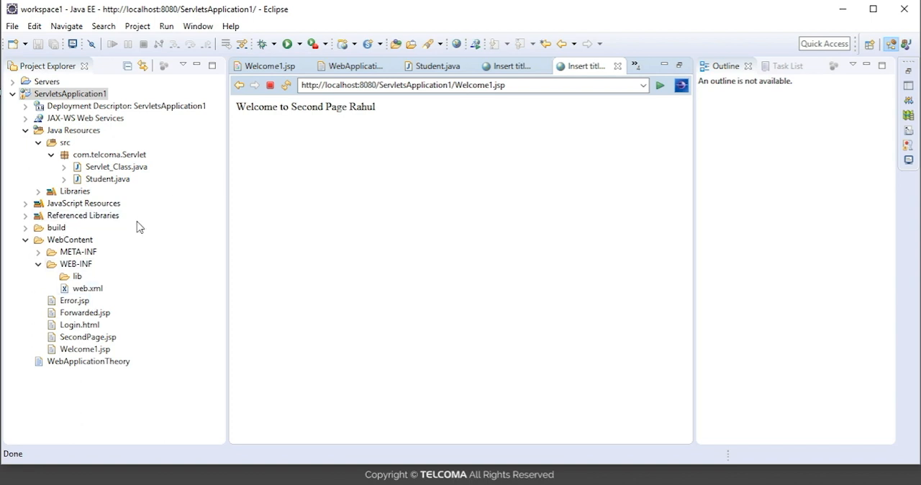
pyautogui.moveTo(318, 183)
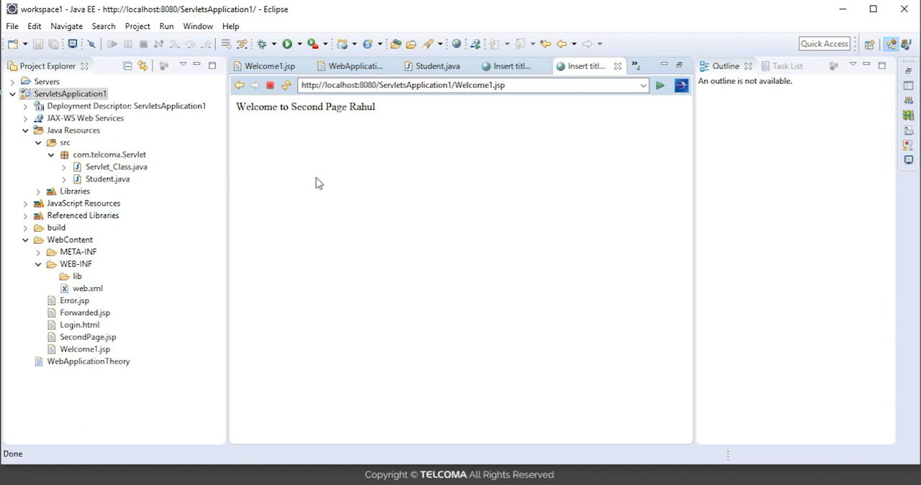